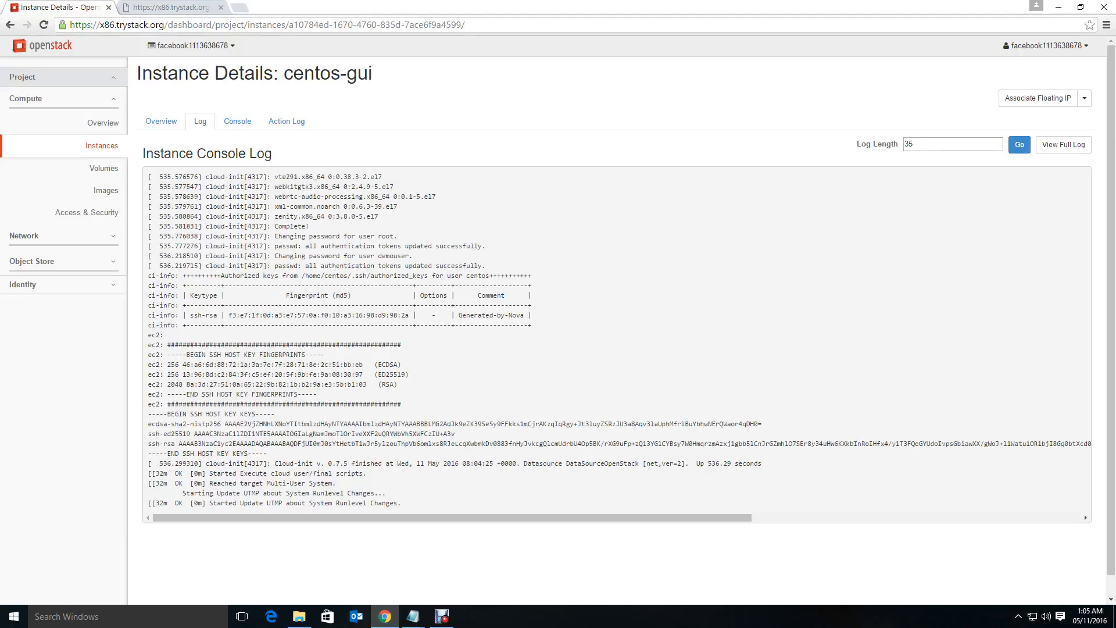
Review the root password line in the log and in the gui-install setup script
{"action": "double_click", "coordinate": [281, 236]}
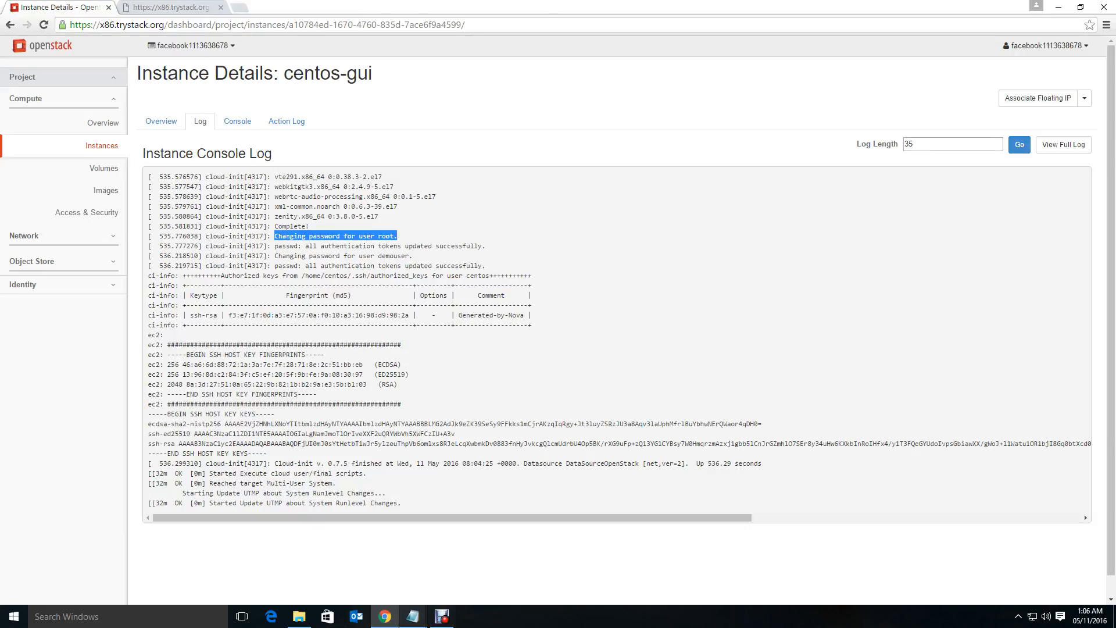
{"action": "left_click", "coordinate": [442, 616]}
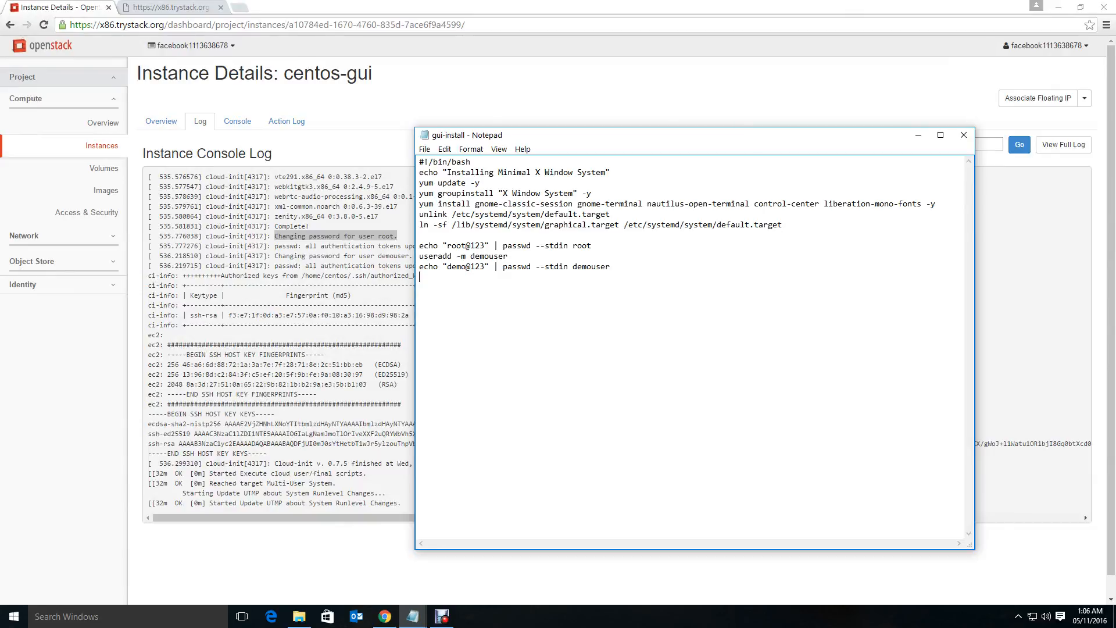
{"action": "left_click_drag", "start_coordinate": [420, 182], "coordinate": [710, 203]}
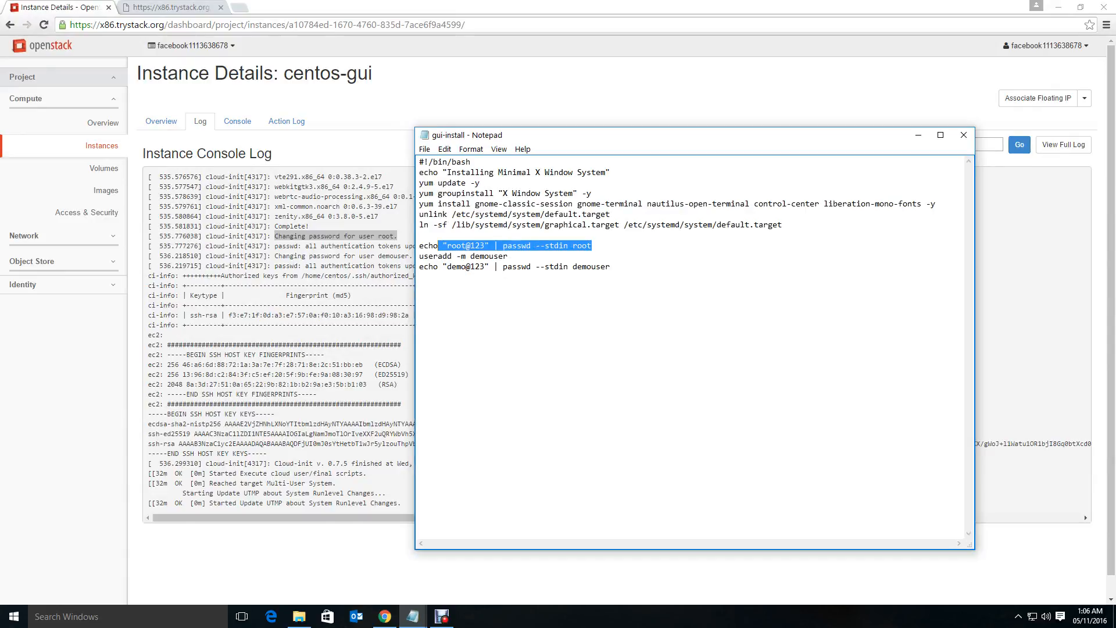
{"action": "left_click", "coordinate": [962, 135]}
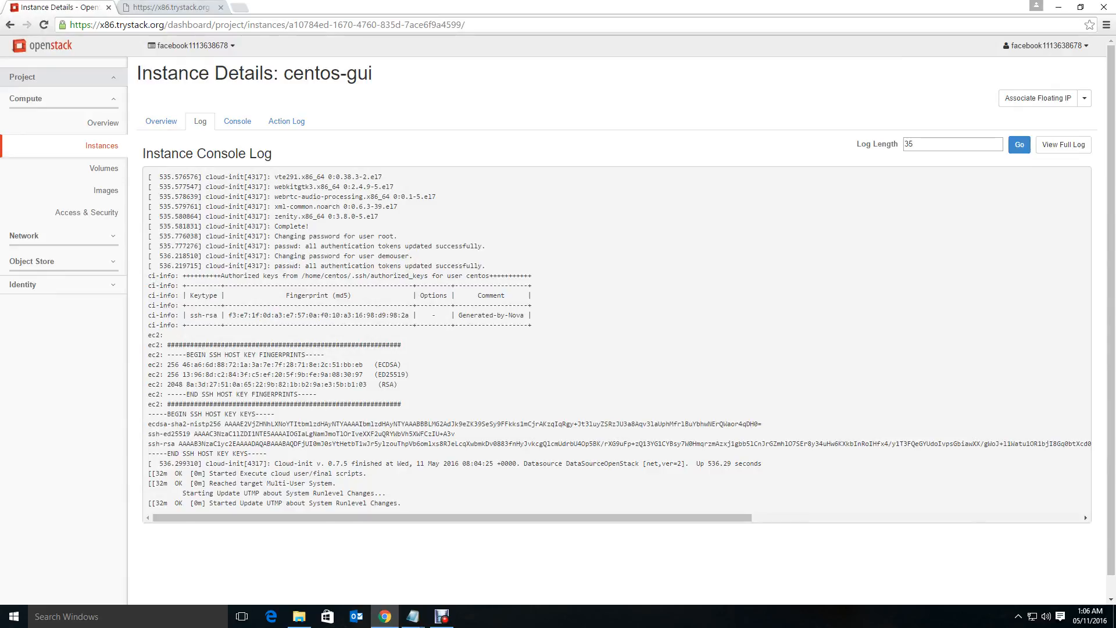
Check the centos-gui instance's overview and return to the Instances list
{"action": "double_click", "coordinate": [344, 256]}
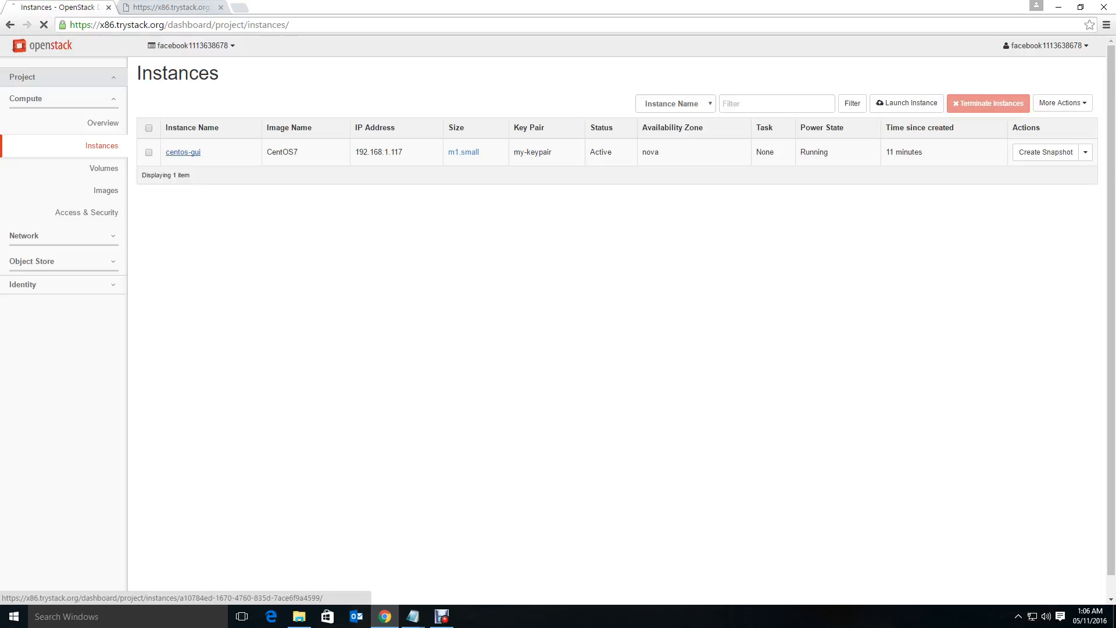
{"action": "left_click", "coordinate": [183, 151]}
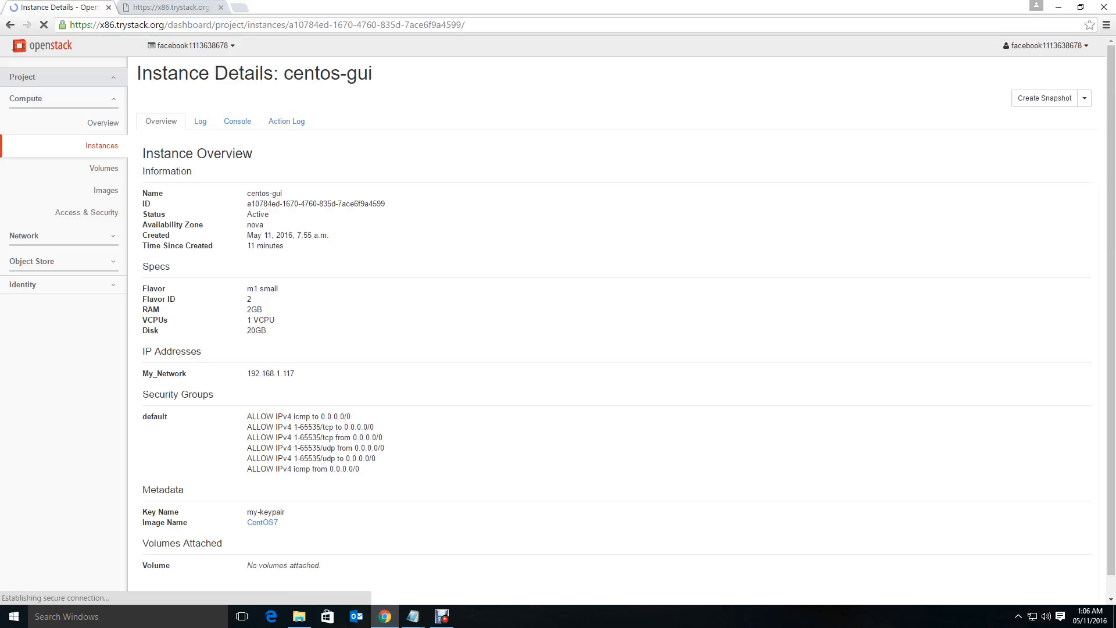
{"action": "left_click", "coordinate": [238, 120]}
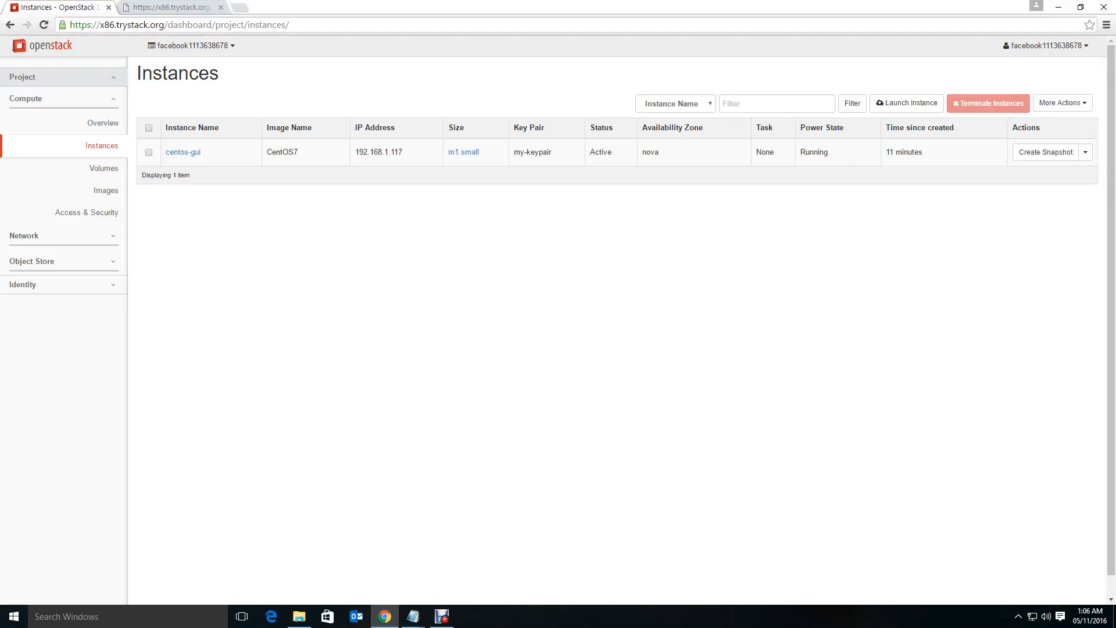
Soft reboot the centos-gui instance from its Actions menu and confirm
{"action": "left_click", "coordinate": [1086, 151]}
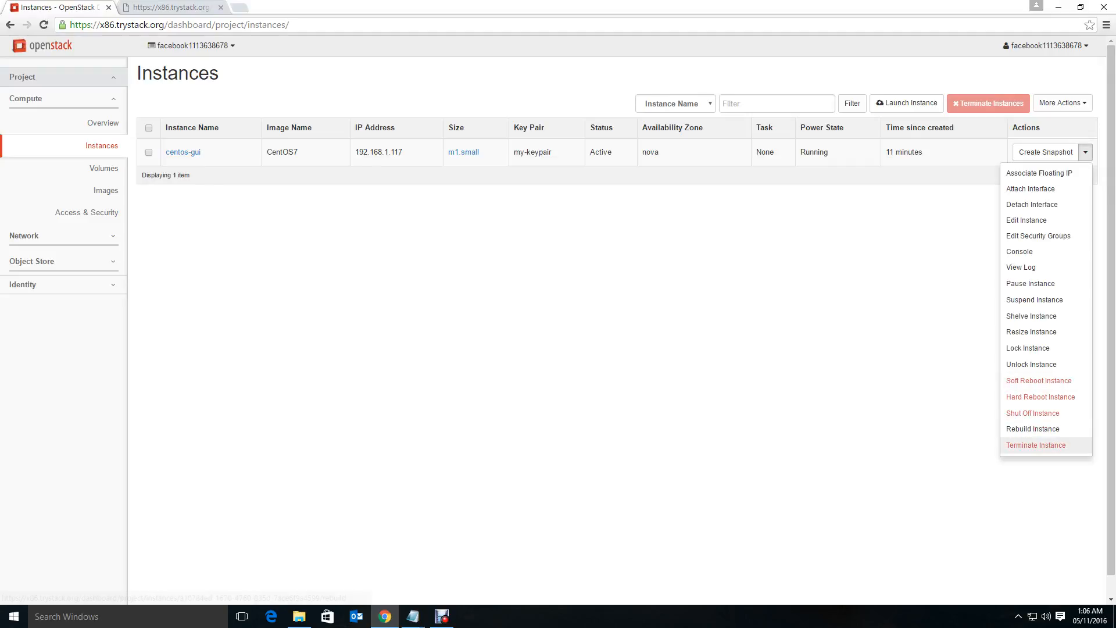
{"action": "mouse_move", "coordinate": [1040, 380]}
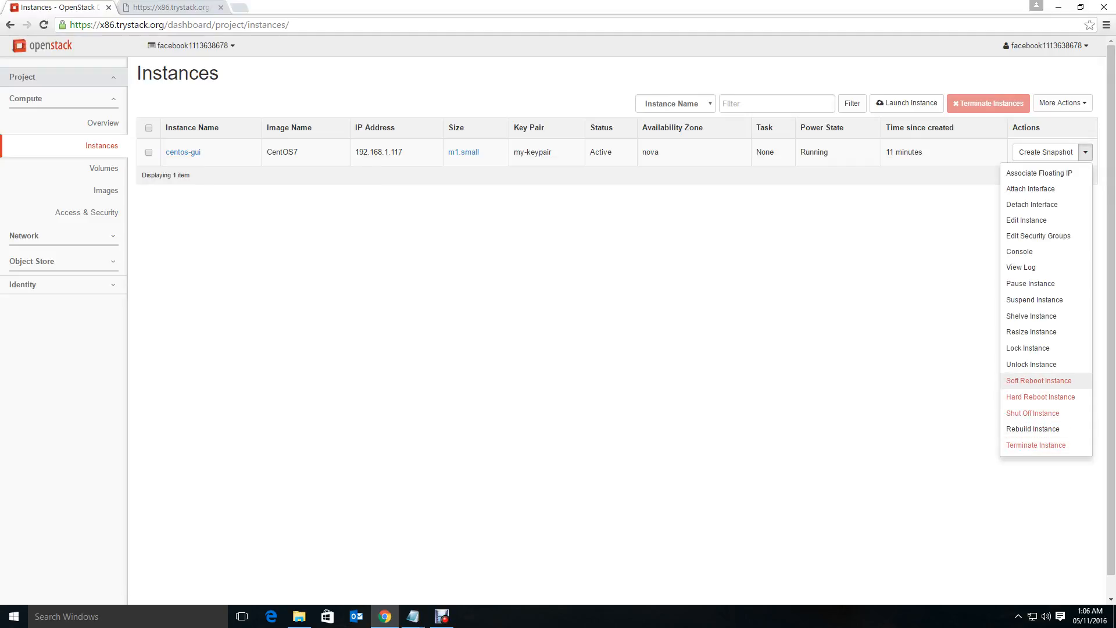
{"action": "mouse_move", "coordinate": [1033, 429]}
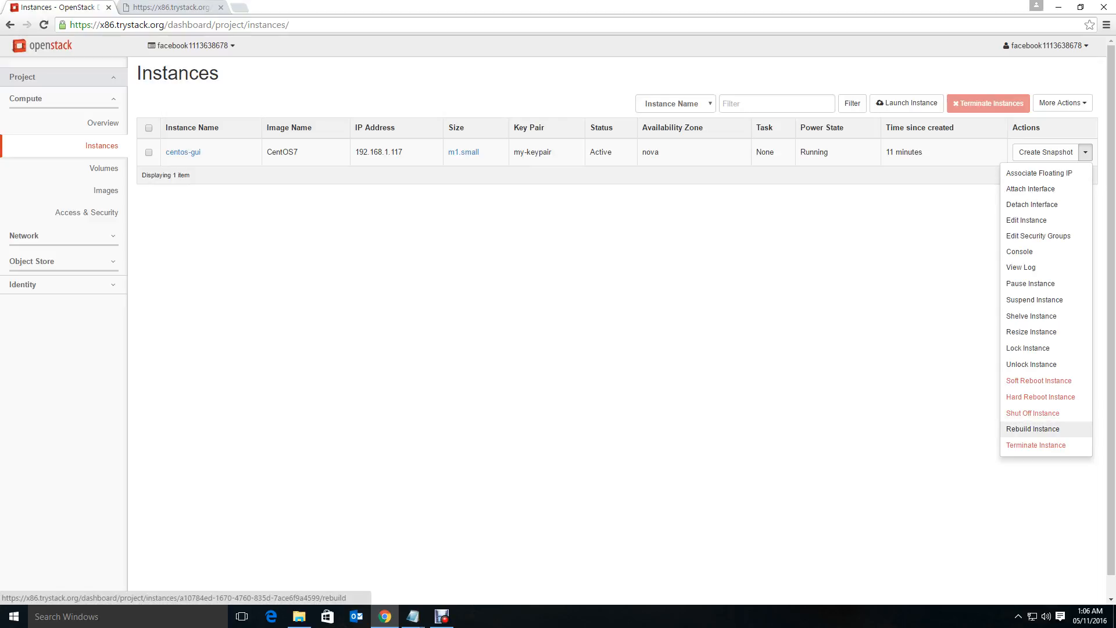
{"action": "mouse_move", "coordinate": [1040, 381]}
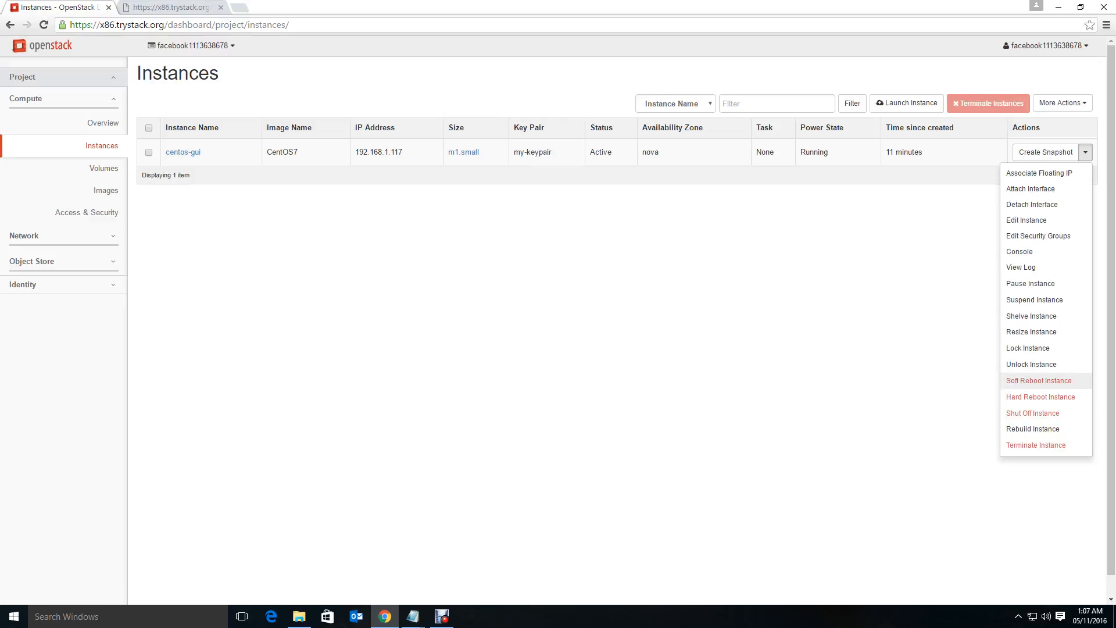
{"action": "mouse_move", "coordinate": [1036, 445]}
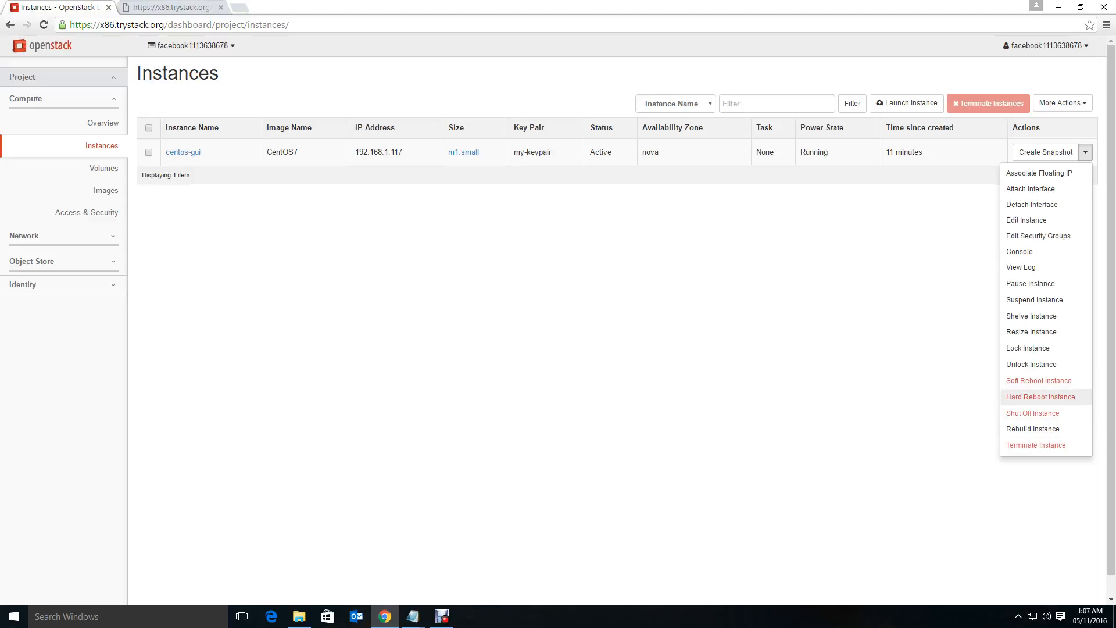
{"action": "mouse_move", "coordinate": [1040, 380]}
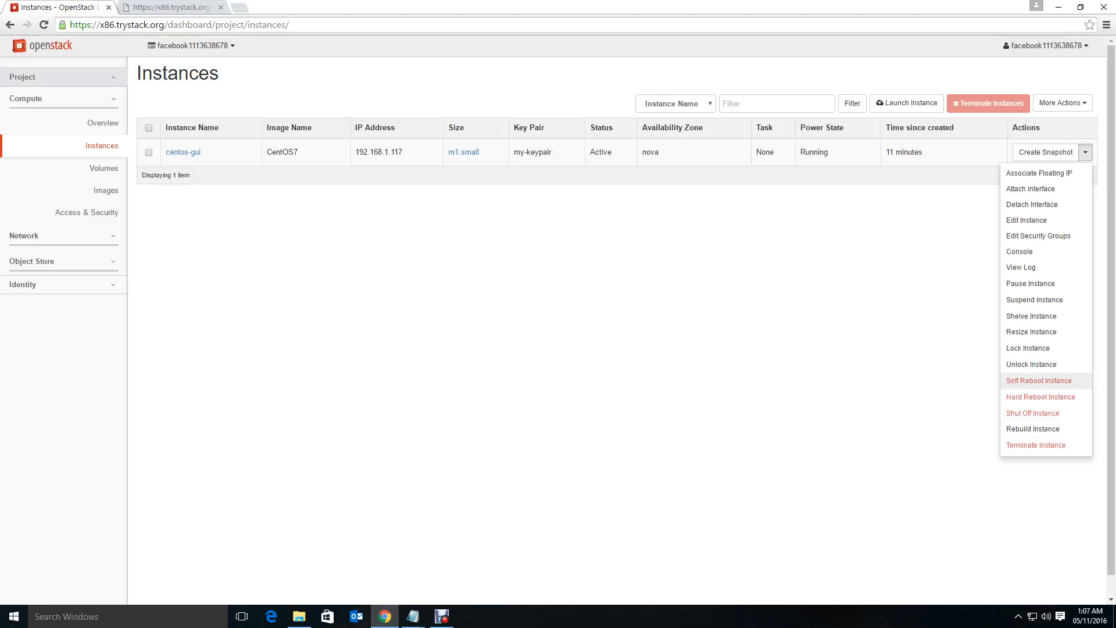
{"action": "left_click", "coordinate": [1039, 380]}
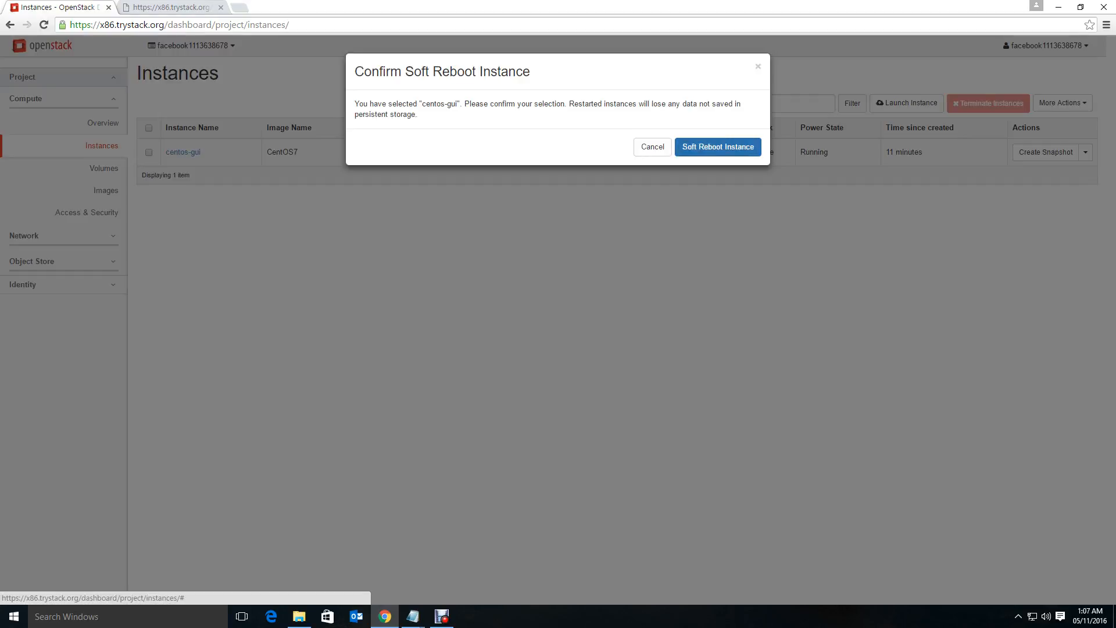
{"action": "left_click", "coordinate": [717, 147]}
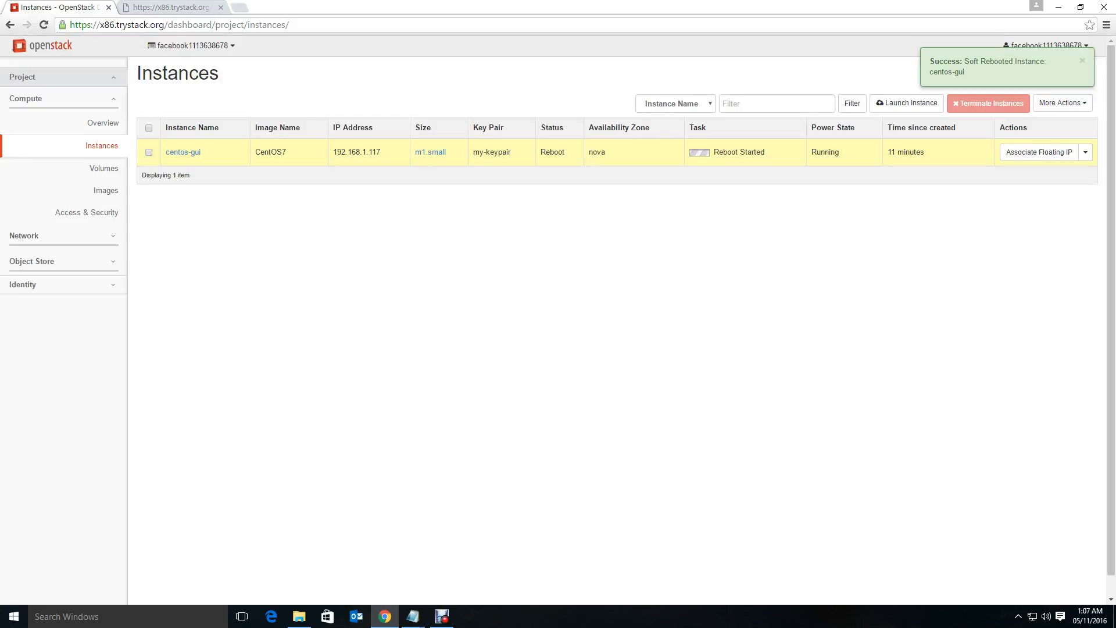
Show centos-gui's VNC console, now at the CentOS login screen offering demouser
{"action": "left_click", "coordinate": [183, 151]}
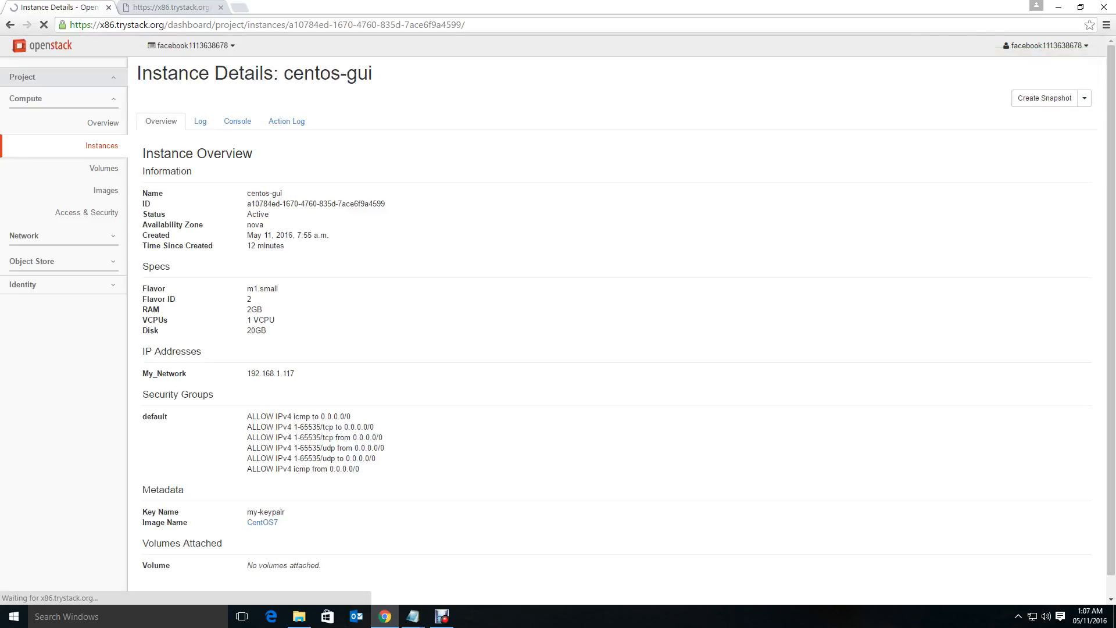
{"action": "left_click", "coordinate": [237, 121]}
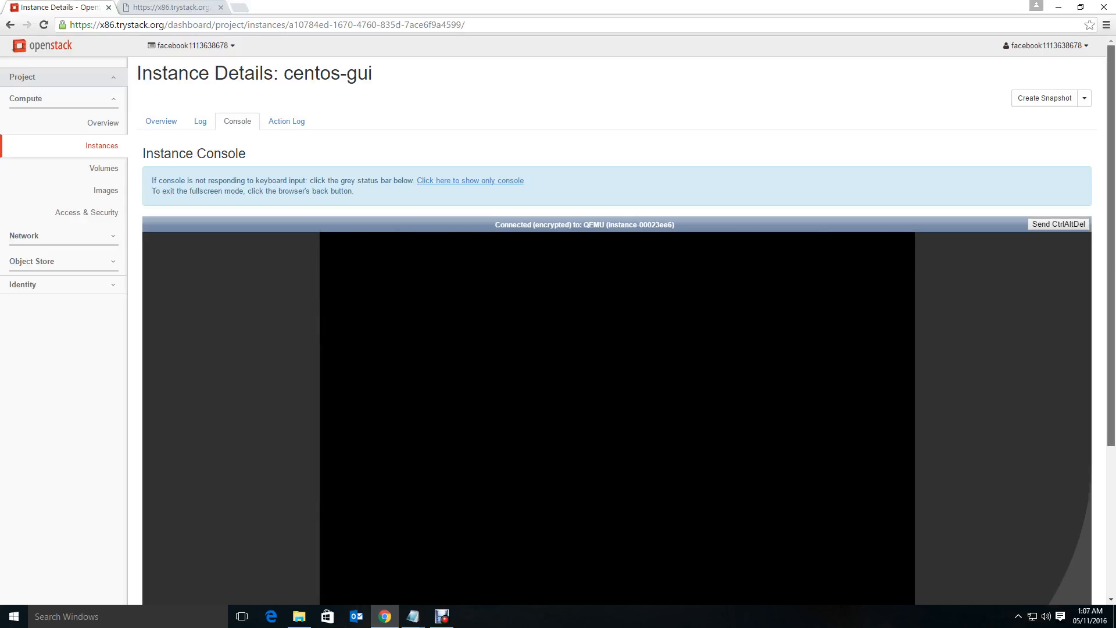
{"action": "scroll", "scroll_direction": "down", "scroll_amount": 3}
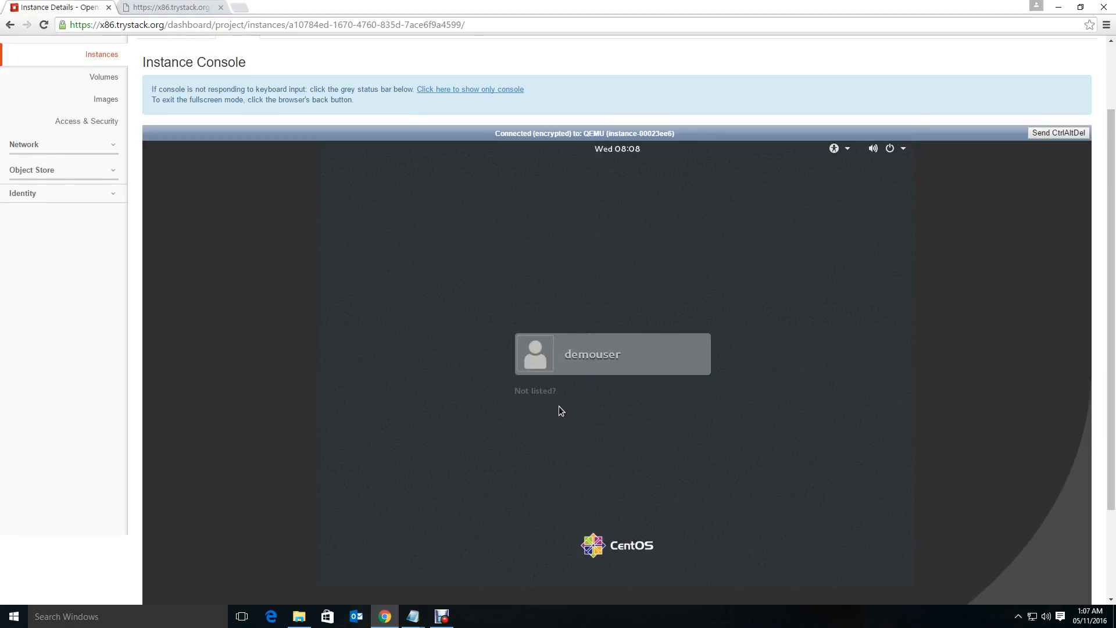
{"action": "mouse_move", "coordinate": [536, 417]}
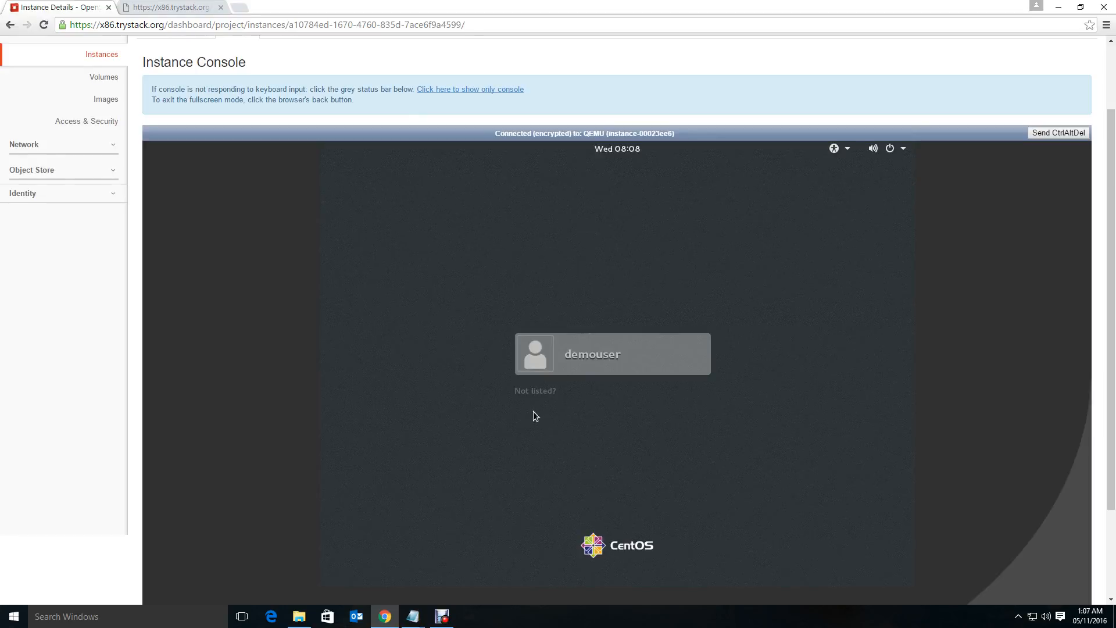
{"action": "mouse_move", "coordinate": [621, 357]}
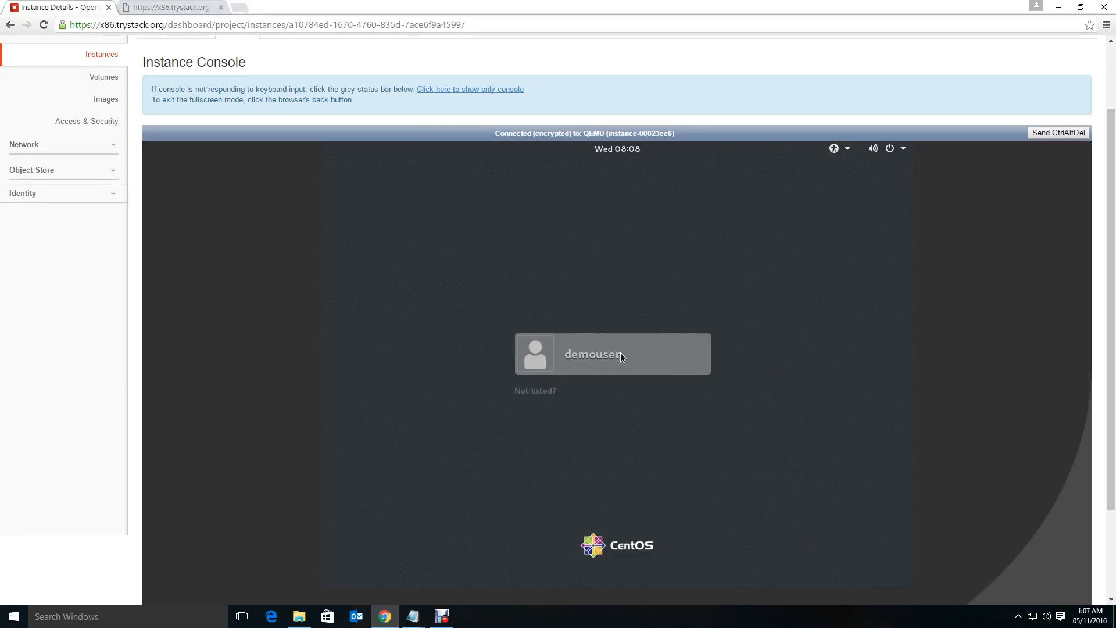
{"action": "mouse_move", "coordinate": [686, 456]}
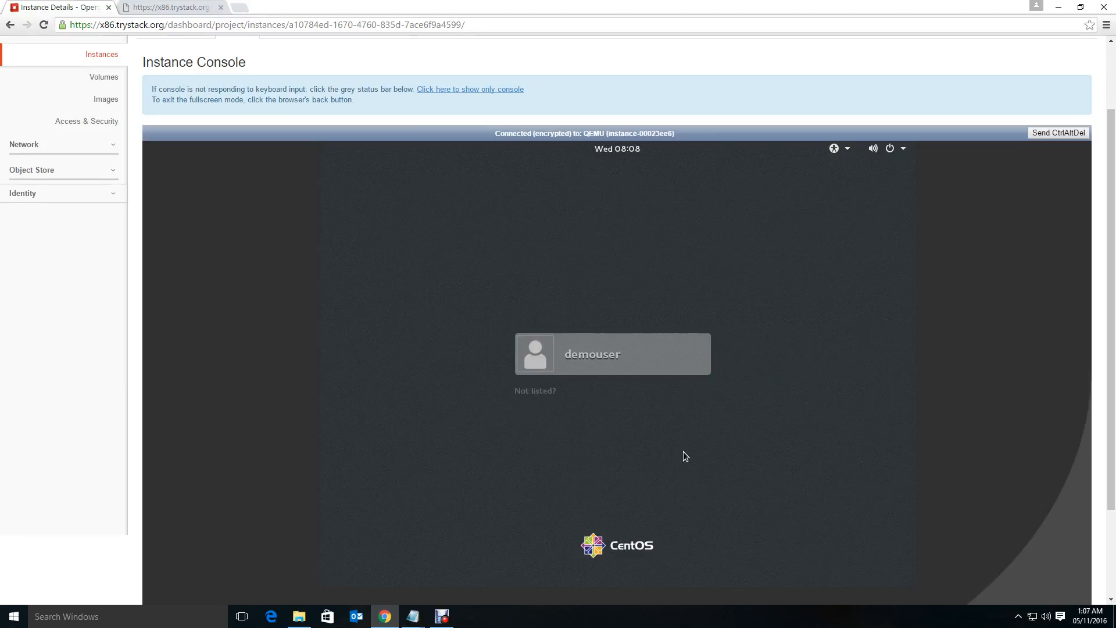
Sign in to the CentOS desktop as demouser
{"action": "left_click", "coordinate": [611, 354]}
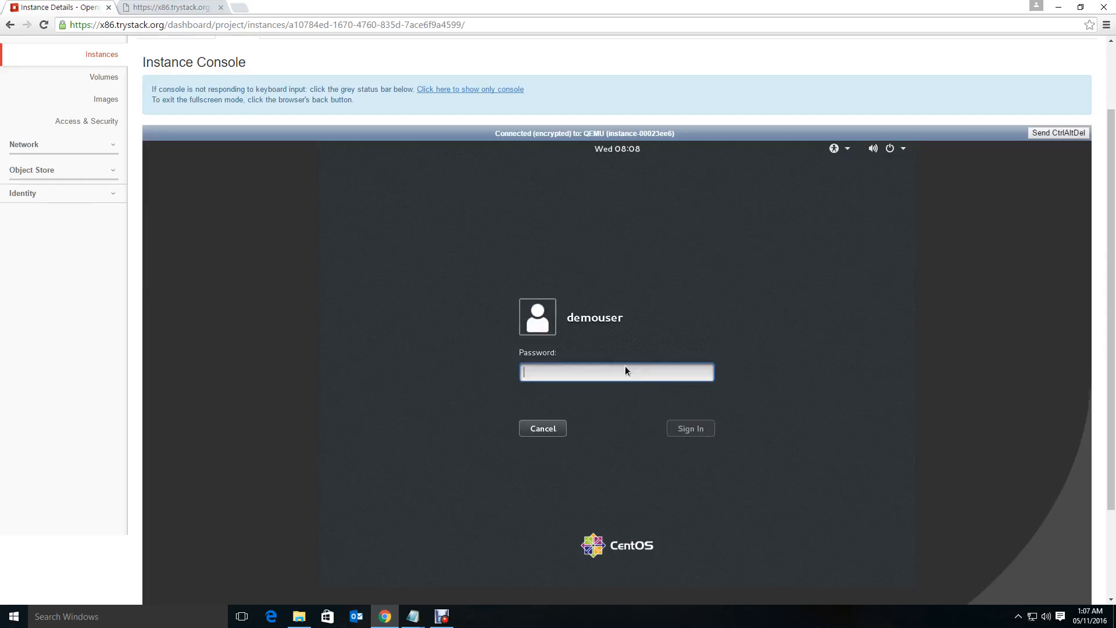
{"action": "mouse_move", "coordinate": [877, 324]}
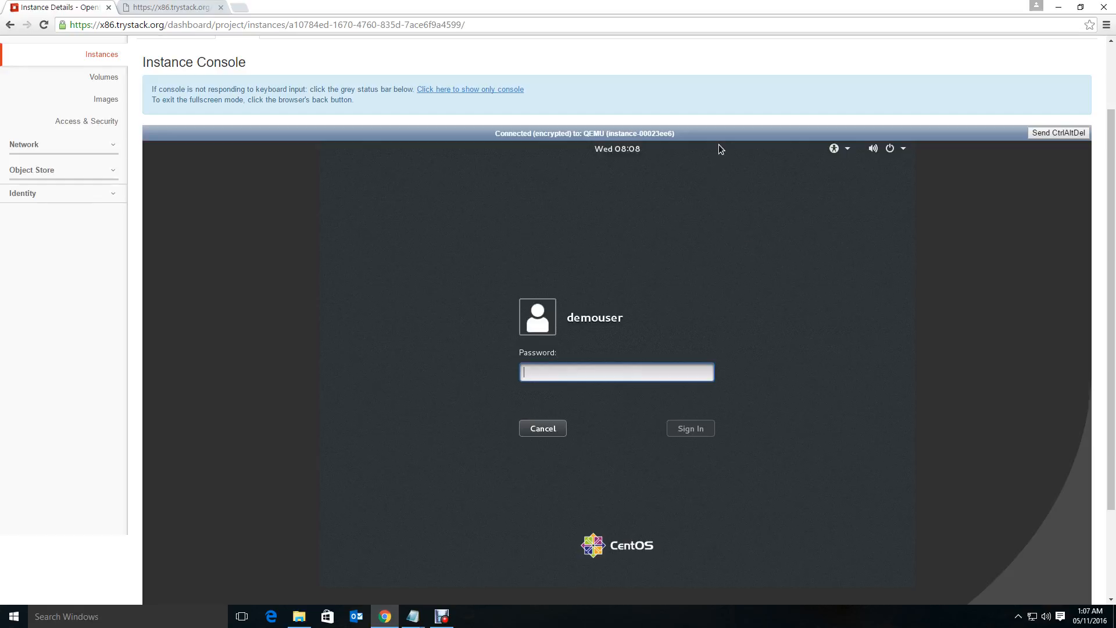
{"action": "mouse_move", "coordinate": [668, 342]}
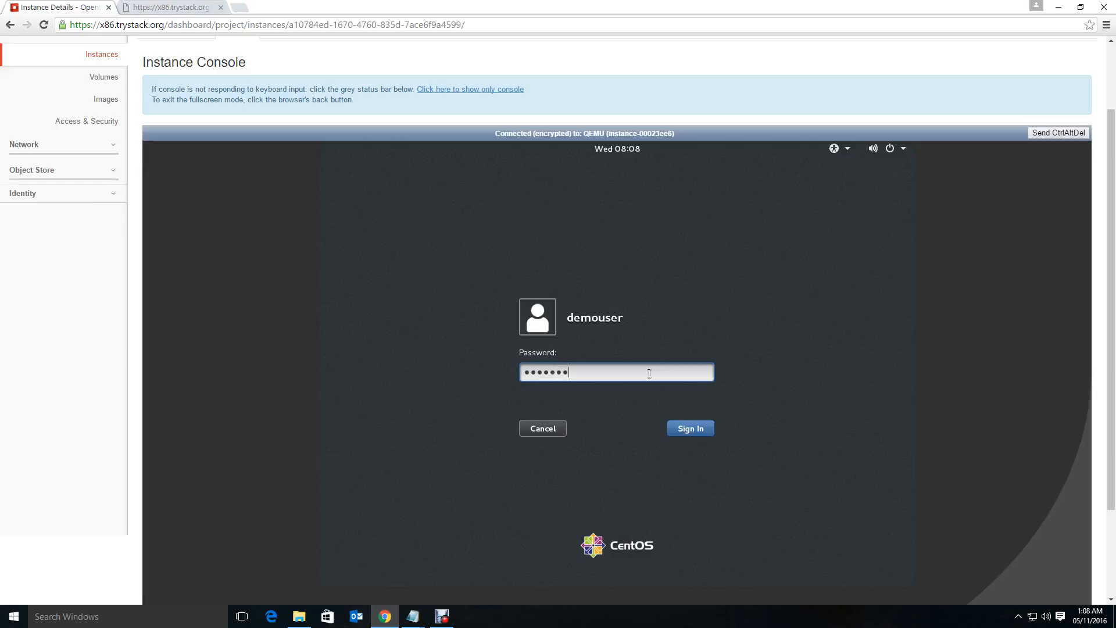
{"action": "left_click", "coordinate": [691, 428]}
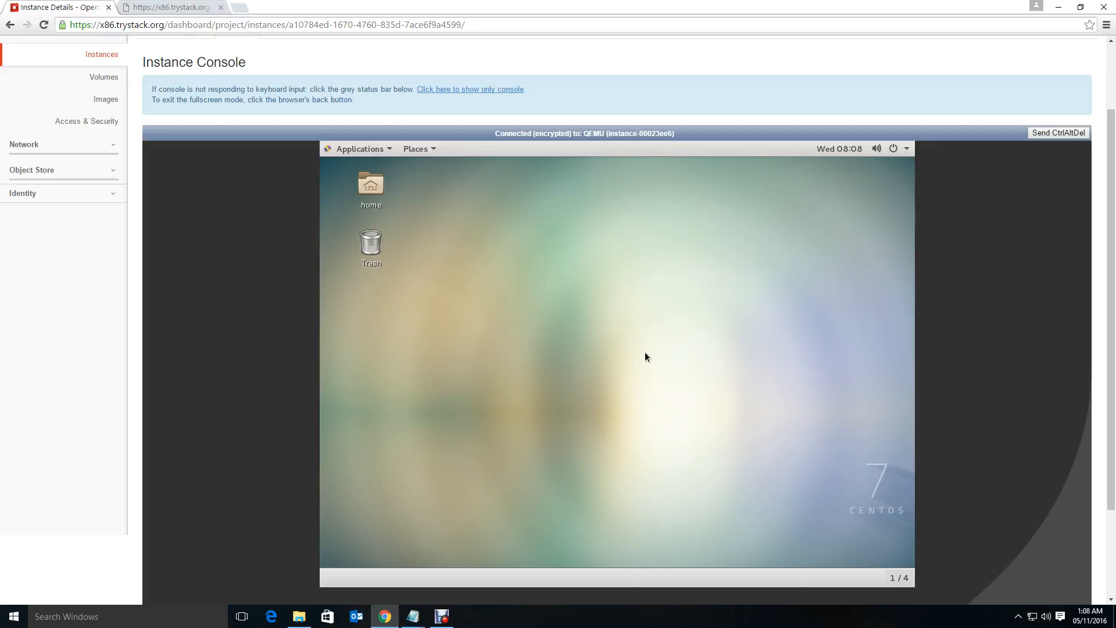
{"action": "mouse_move", "coordinate": [568, 312]}
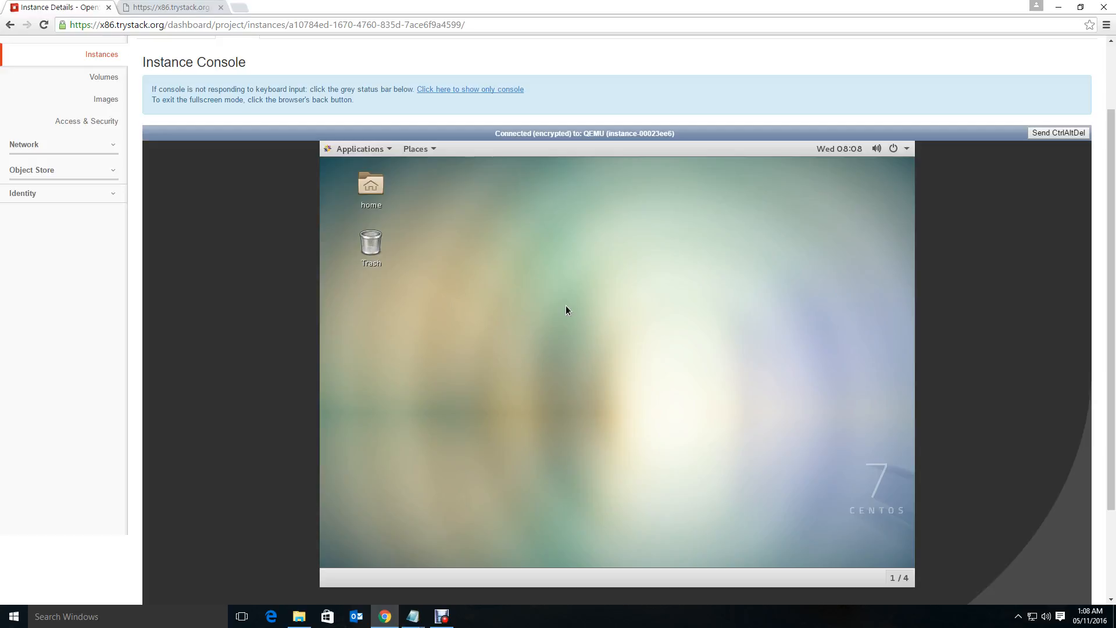
{"action": "mouse_move", "coordinate": [498, 296]}
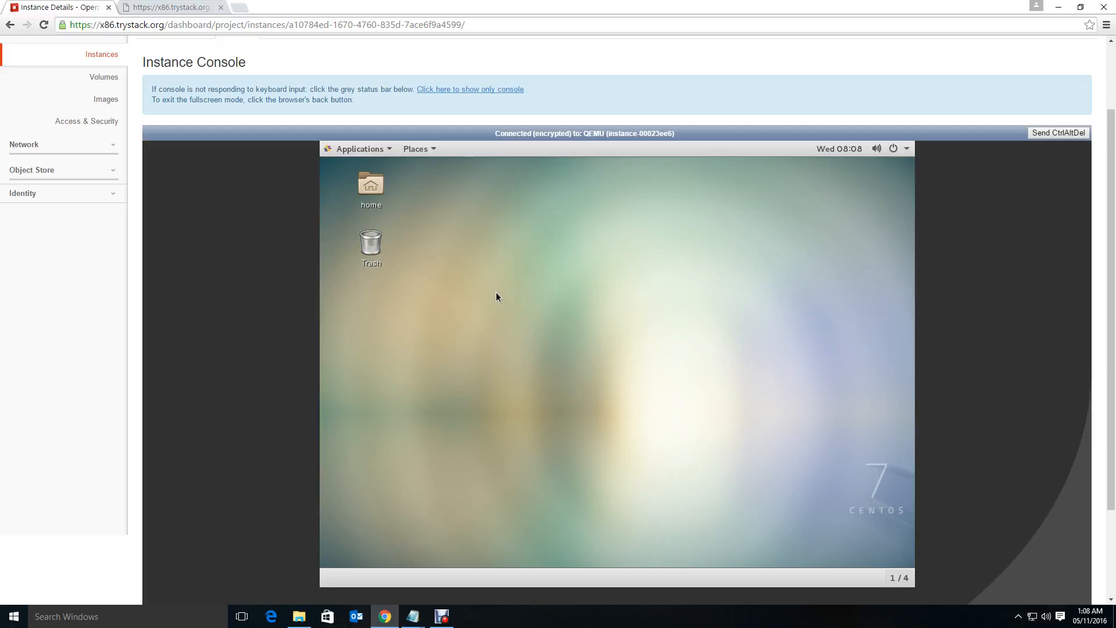
{"action": "mouse_move", "coordinate": [500, 298]}
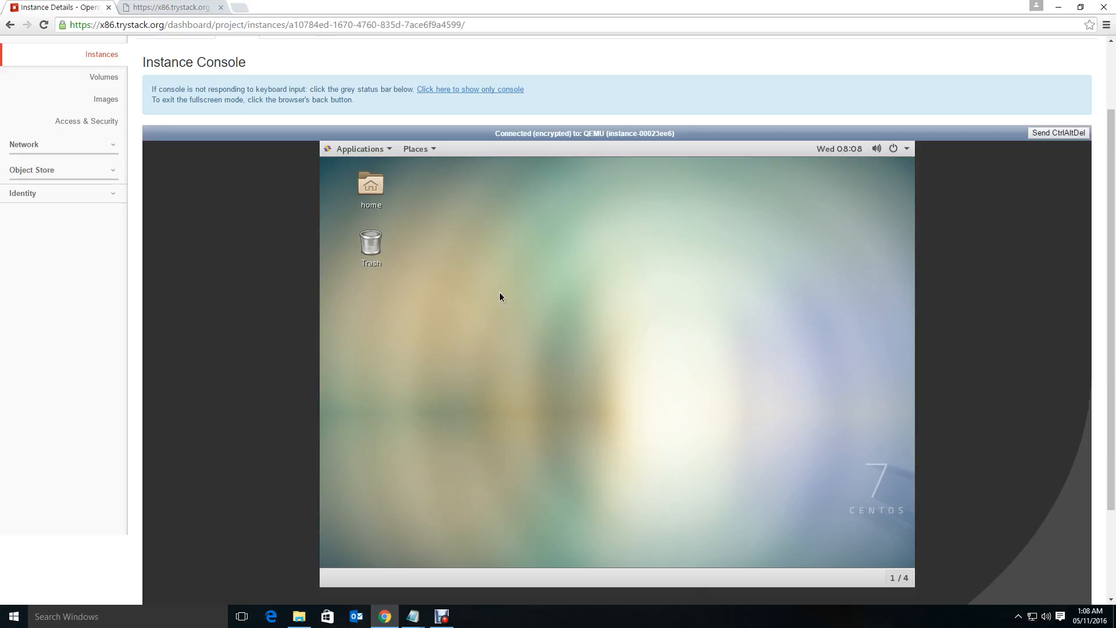
{"action": "mouse_move", "coordinate": [548, 289]}
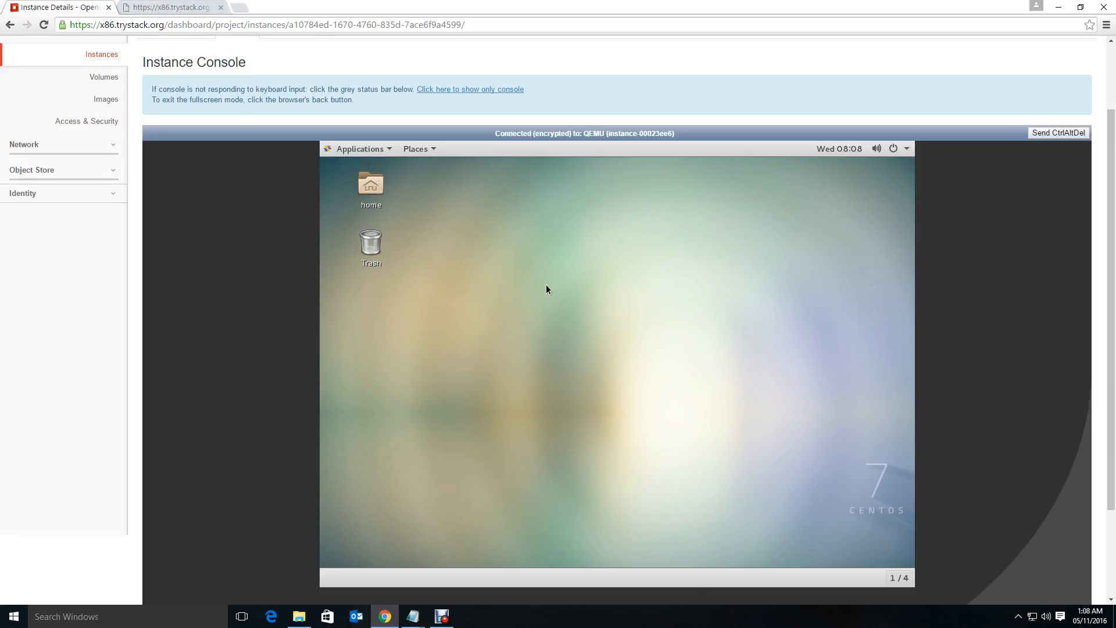
{"action": "left_click", "coordinate": [360, 149]}
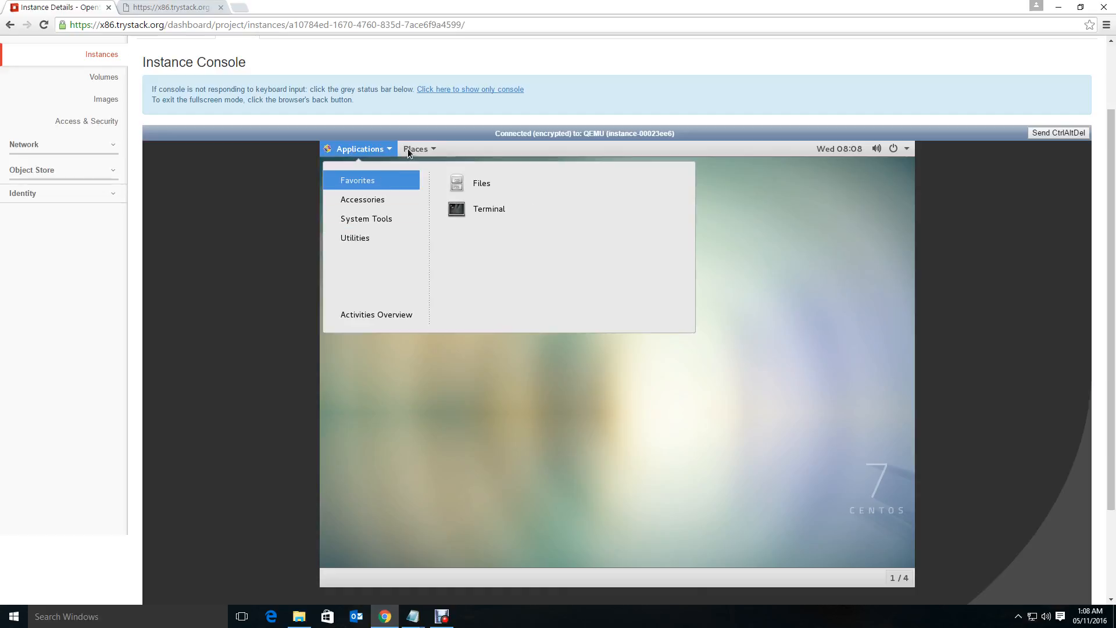
{"action": "mouse_move", "coordinate": [509, 240]}
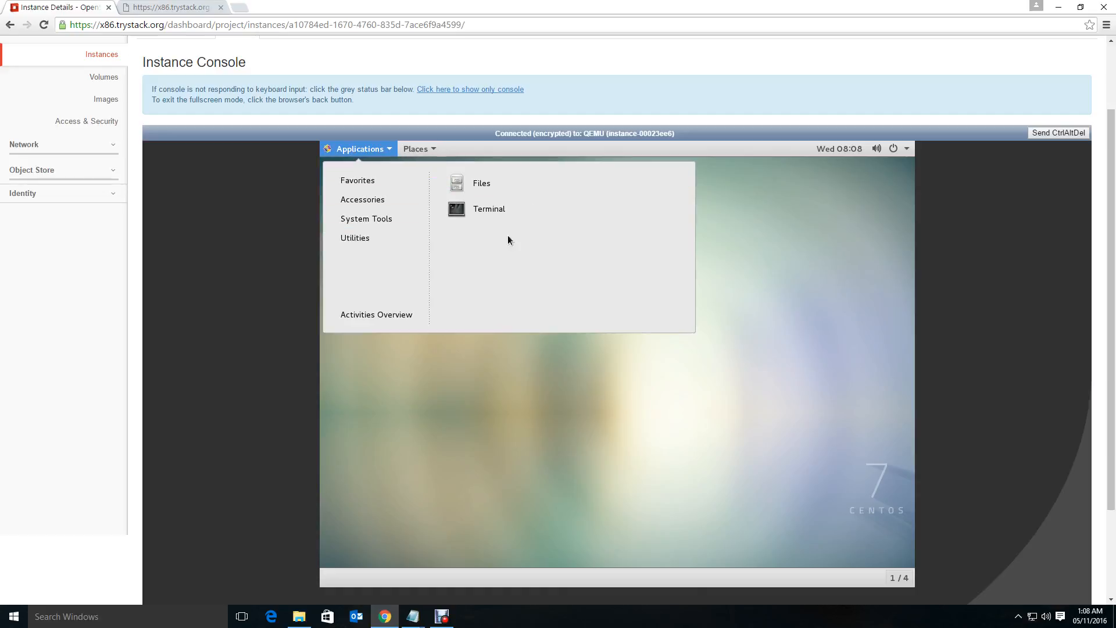
{"action": "mouse_move", "coordinate": [477, 189]}
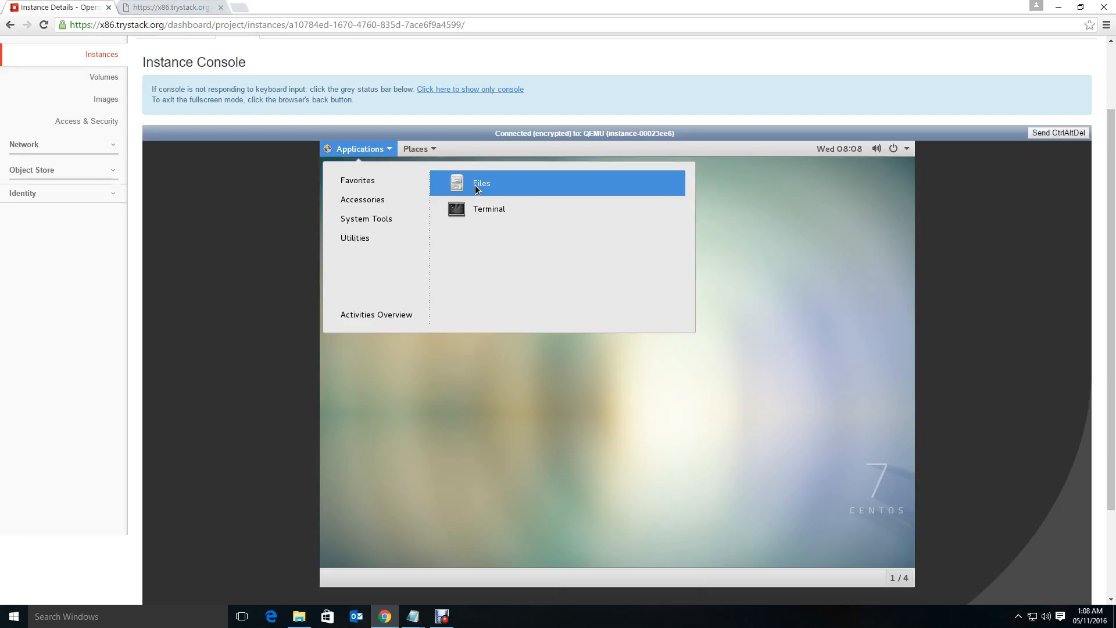
{"action": "left_click", "coordinate": [481, 184]}
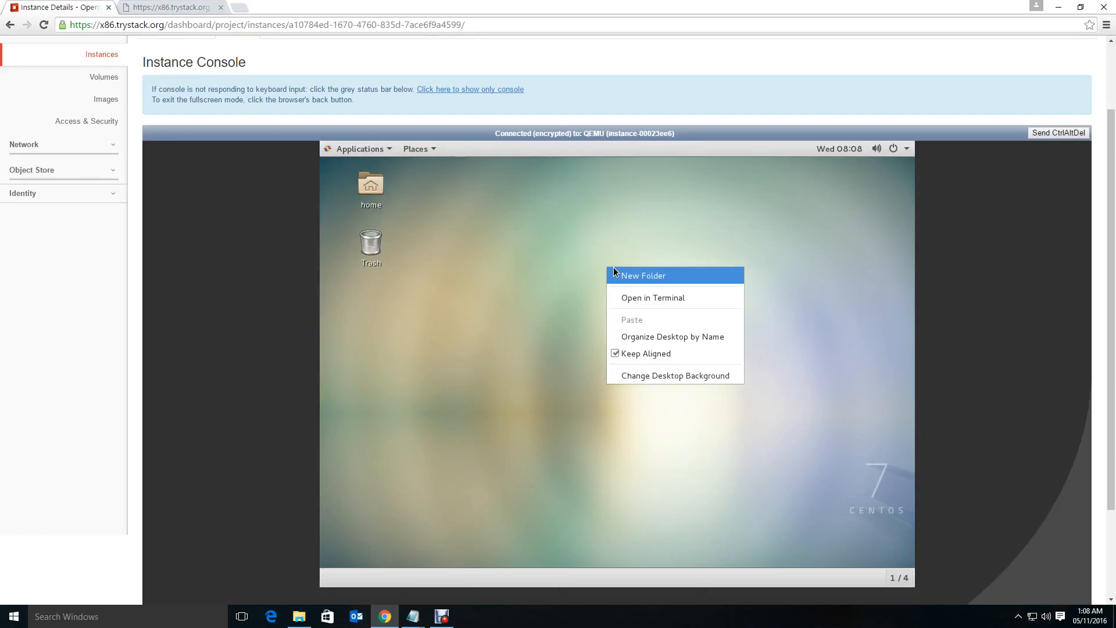
{"action": "left_click", "coordinate": [741, 367]}
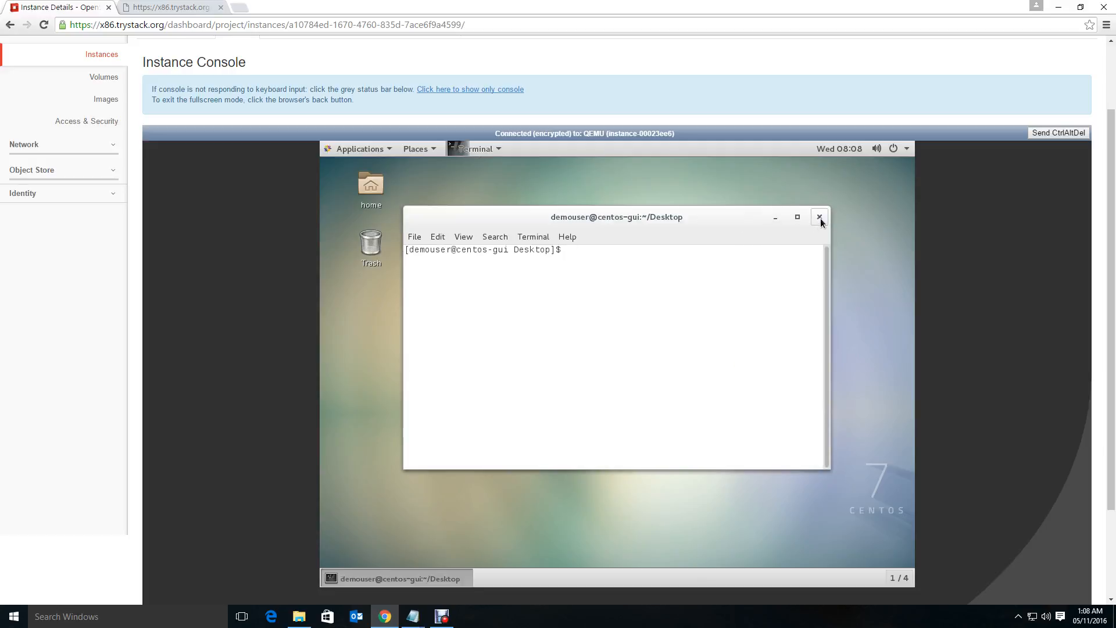
{"action": "left_click", "coordinate": [819, 216]}
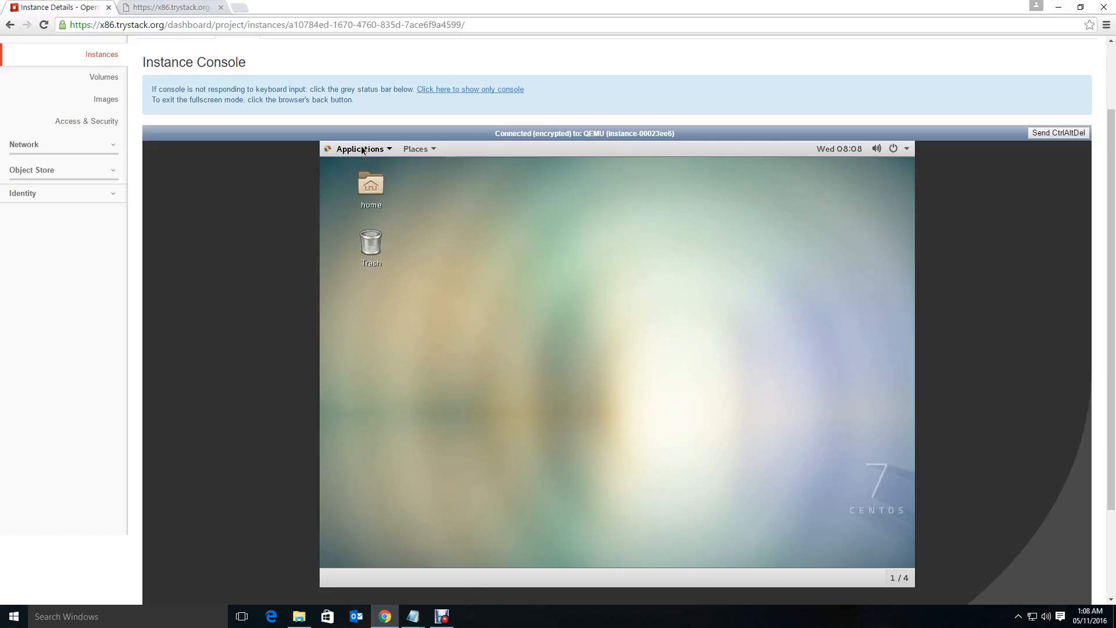
{"action": "left_click", "coordinate": [359, 149]}
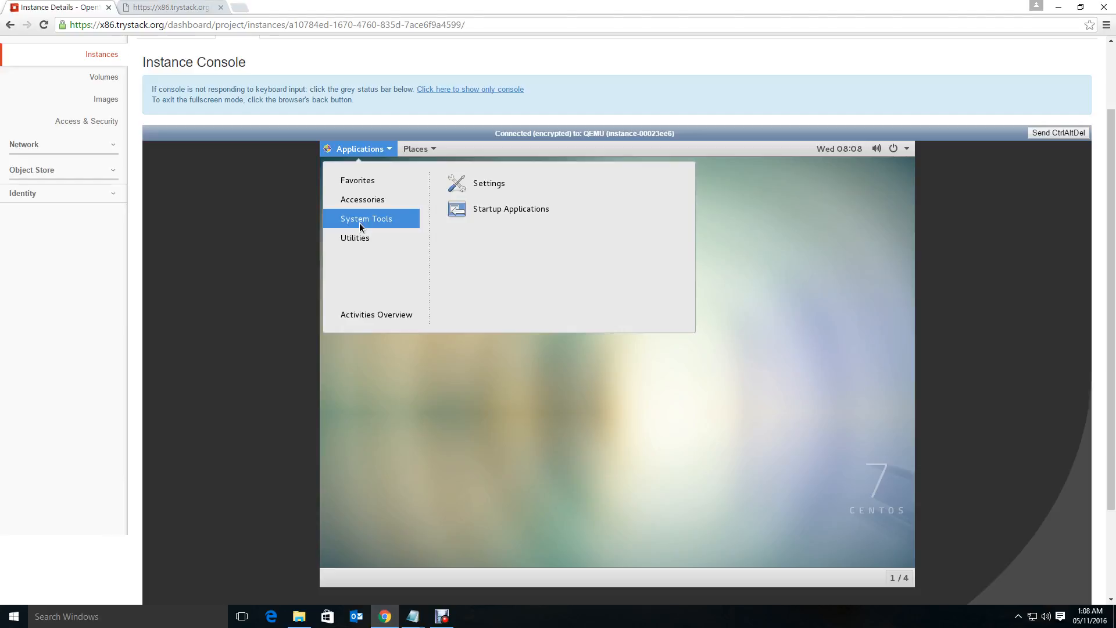
{"action": "mouse_move", "coordinate": [524, 385]}
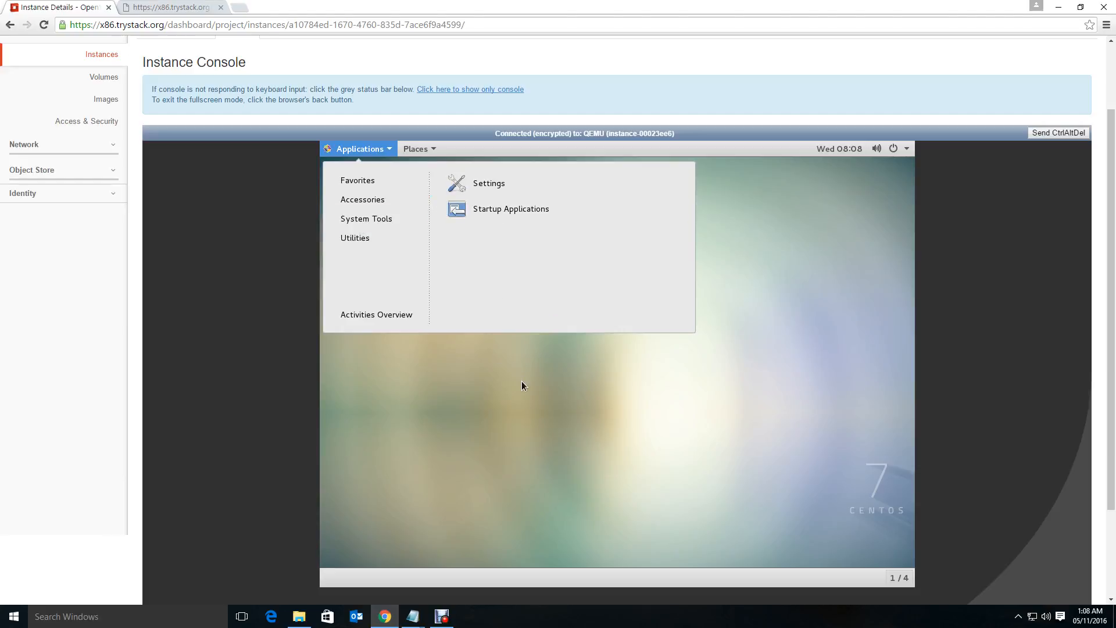
{"action": "left_click", "coordinate": [523, 385]}
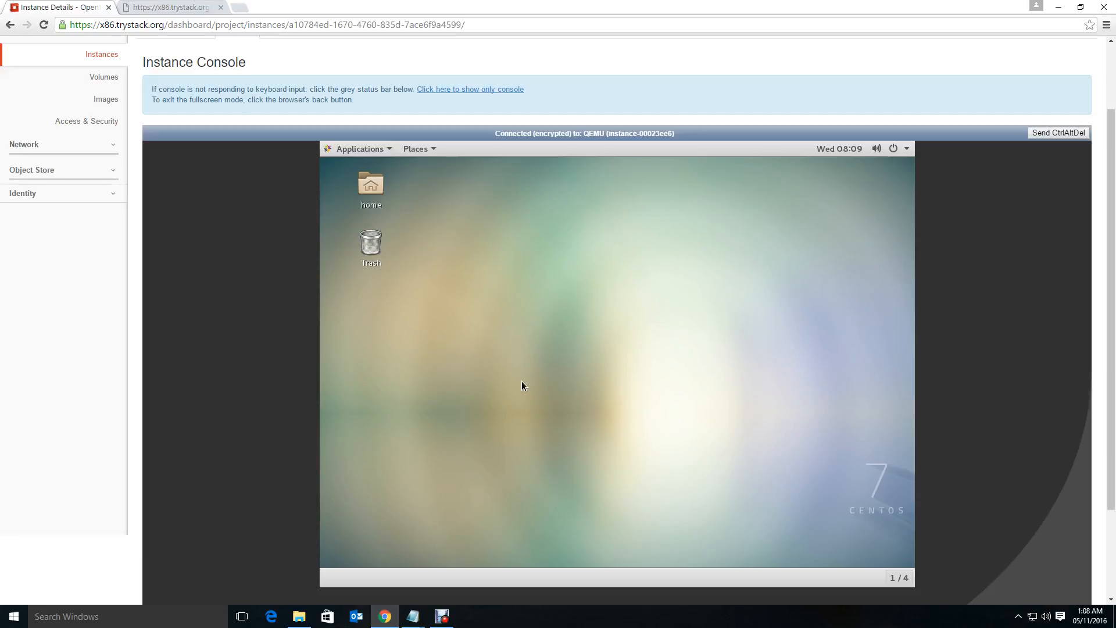
{"action": "mouse_move", "coordinate": [497, 254]}
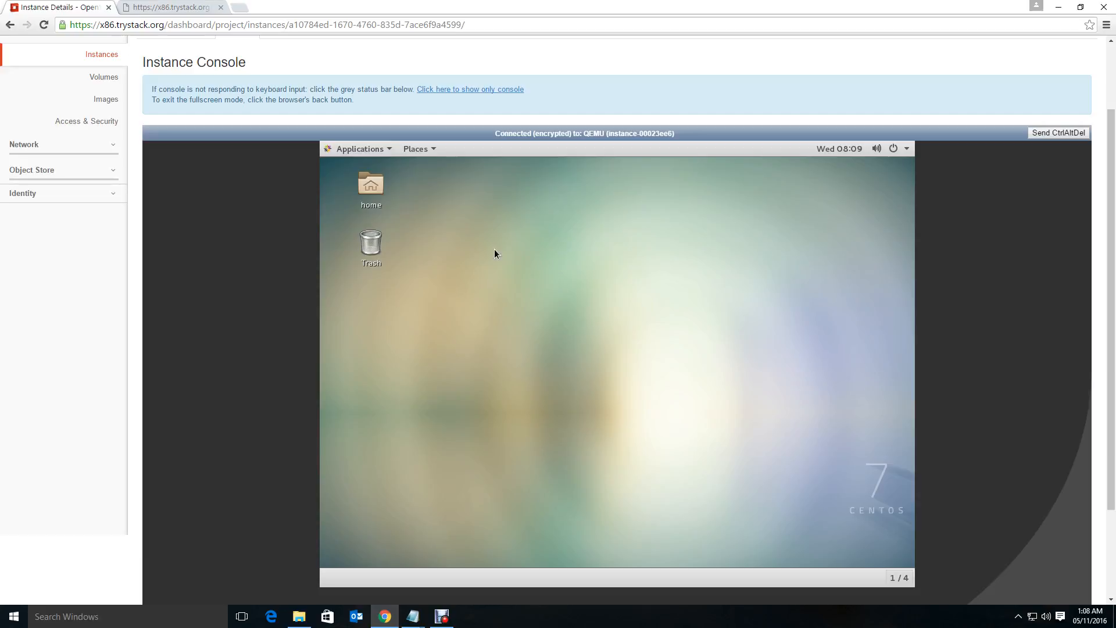
Start a terminal from the desktop and switch to root with su -
{"action": "right_click", "coordinate": [495, 254]}
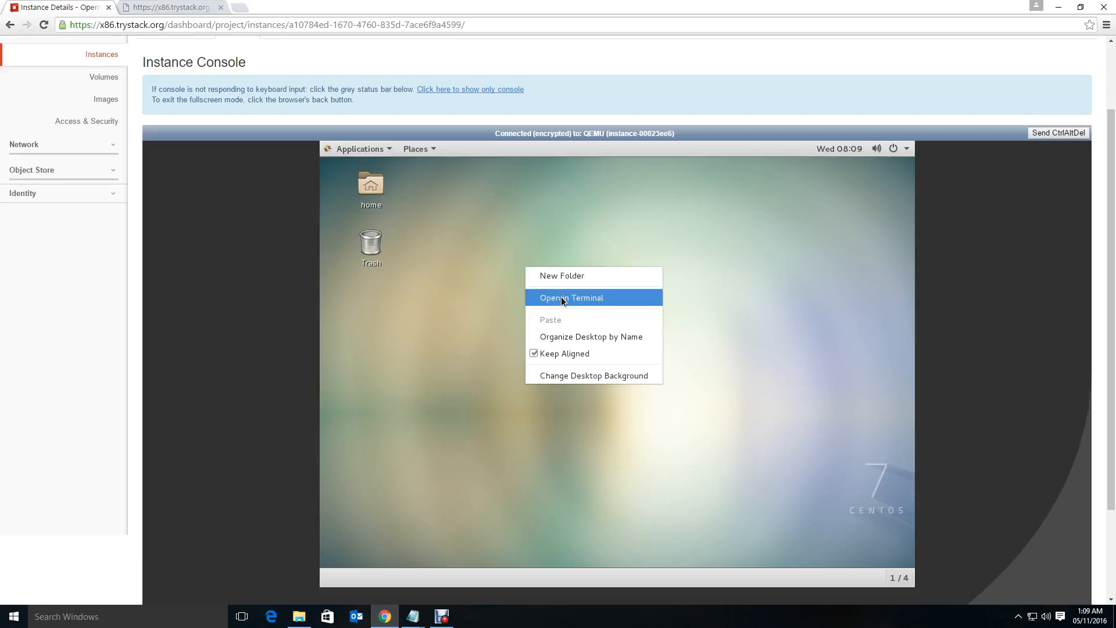
{"action": "left_click", "coordinate": [572, 298]}
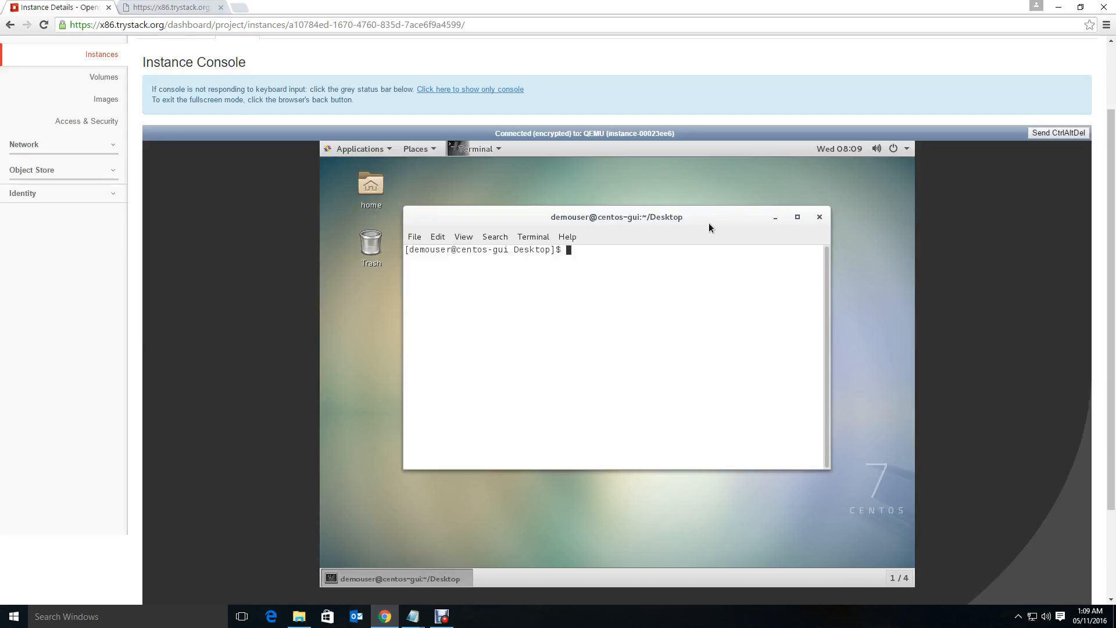
{"action": "type", "text": "su -"}
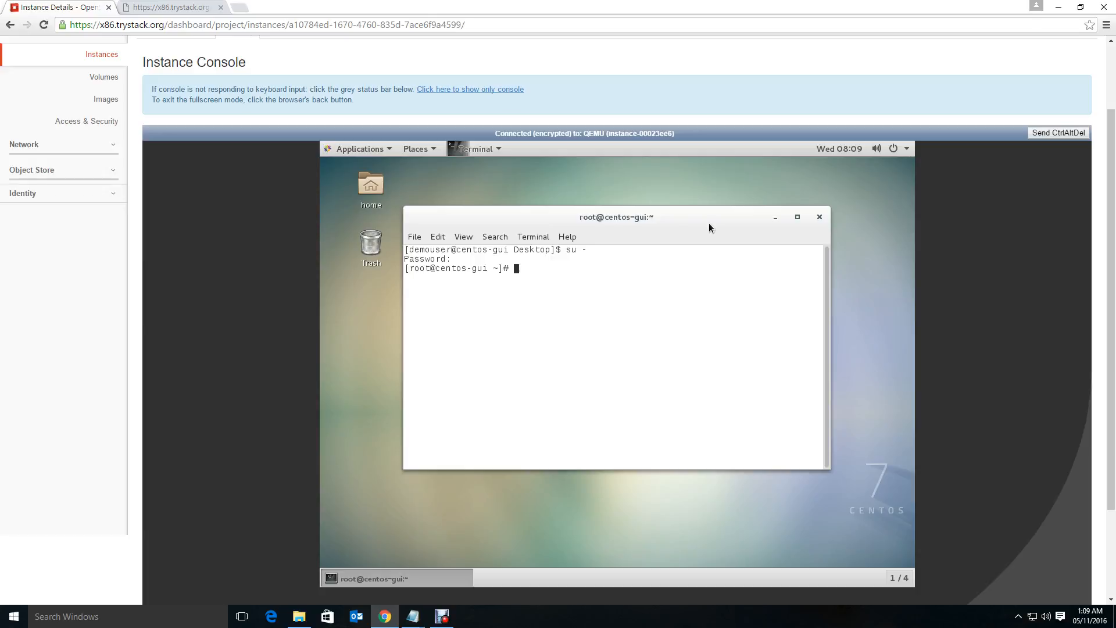
Install Firefox with yum install firefox, answering y to the prompt
{"action": "type", "text": "yu"}
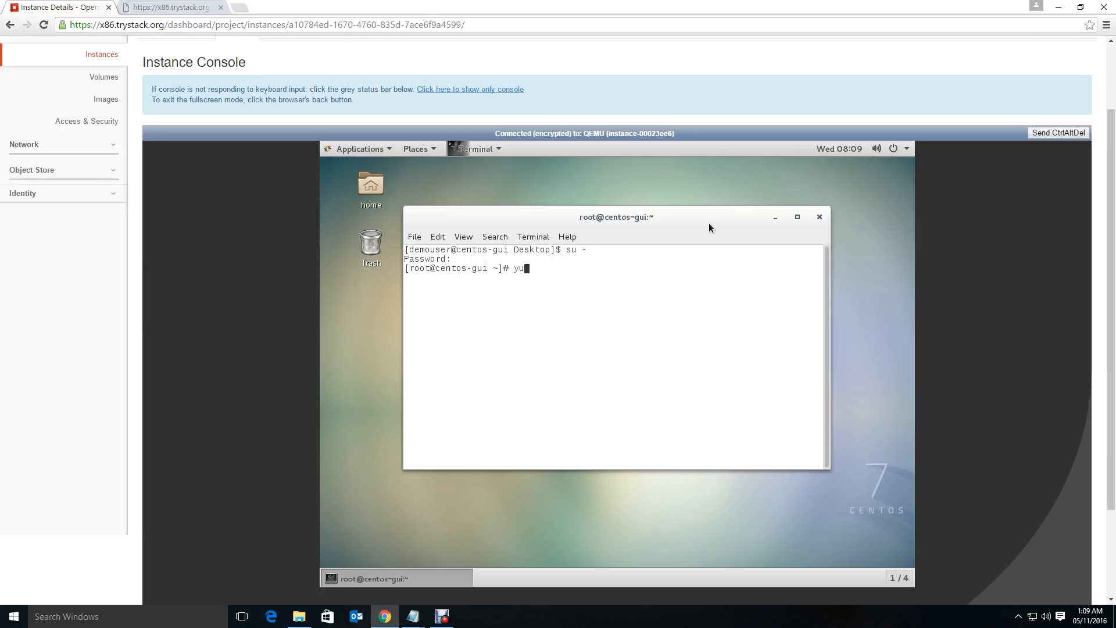
{"action": "type", "text": "m i"}
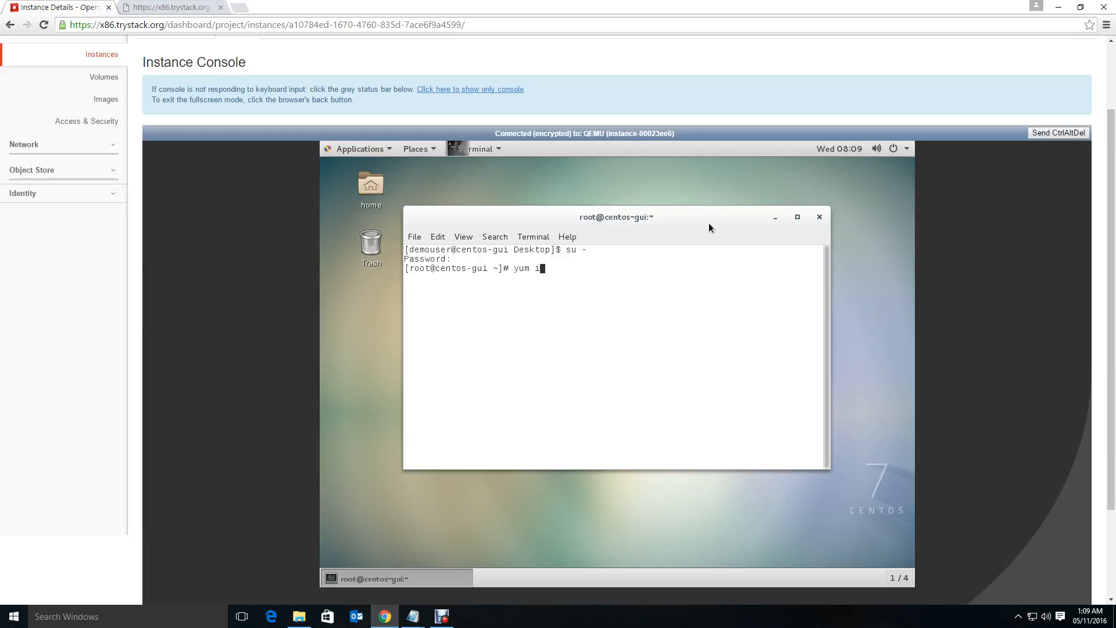
{"action": "type", "text": "nstall fi"}
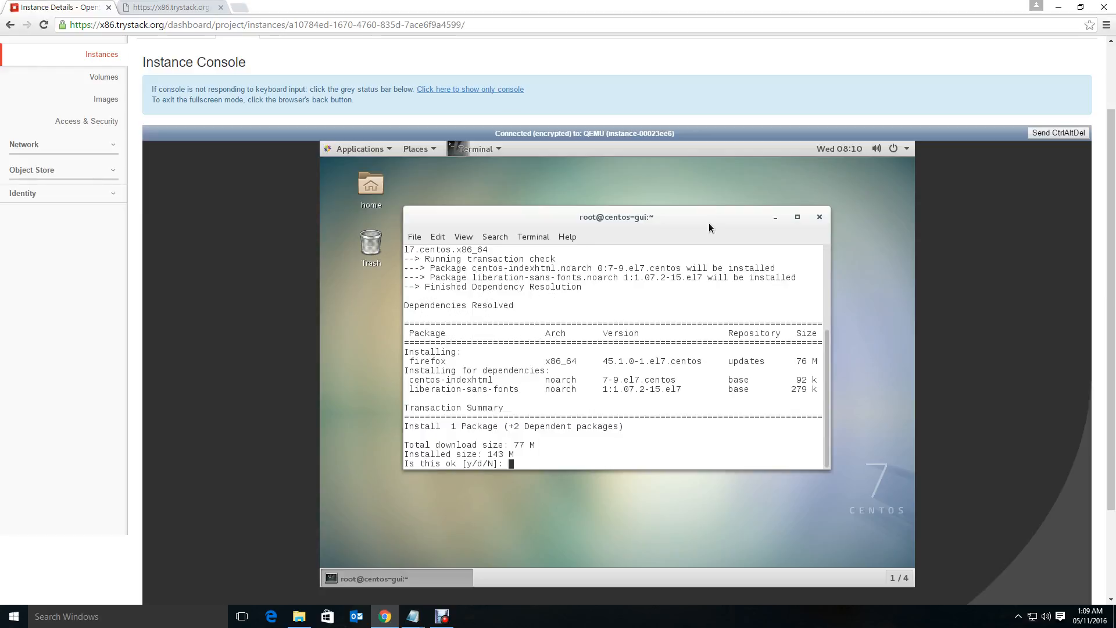
{"action": "type", "text": "y"}
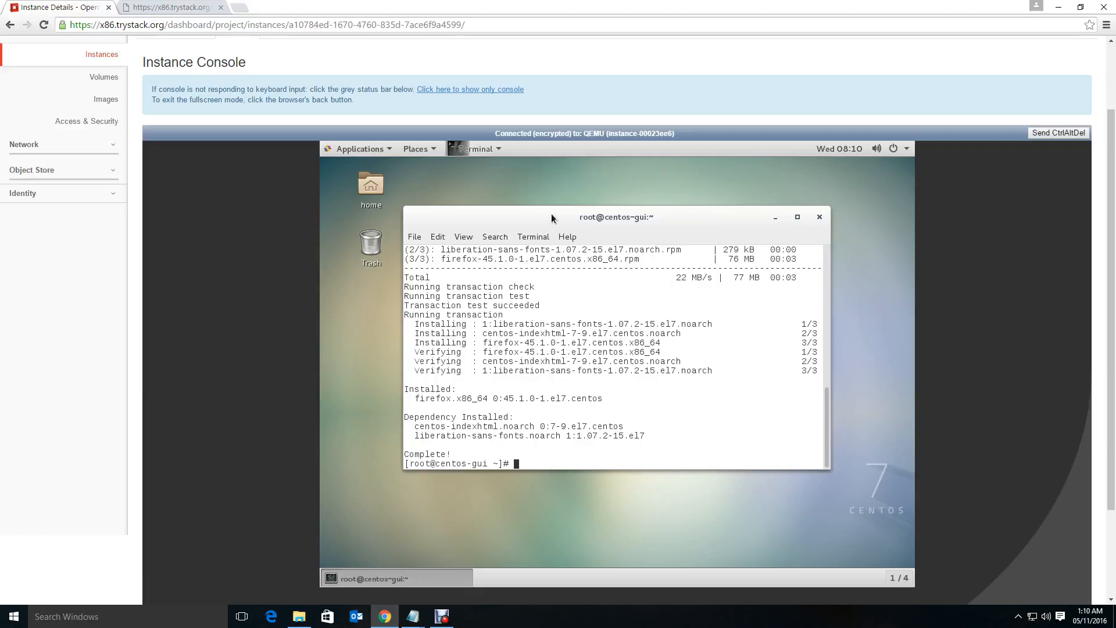
Launch Firefox Web Browser from Applications > Internet
{"action": "left_click", "coordinate": [358, 149]}
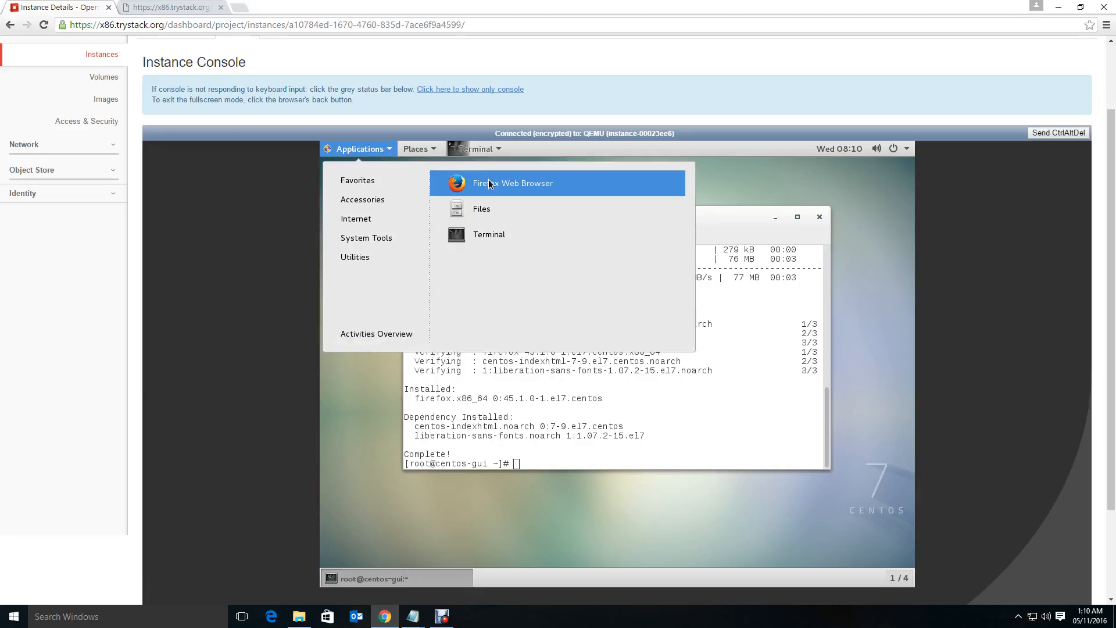
{"action": "mouse_move", "coordinate": [500, 188]}
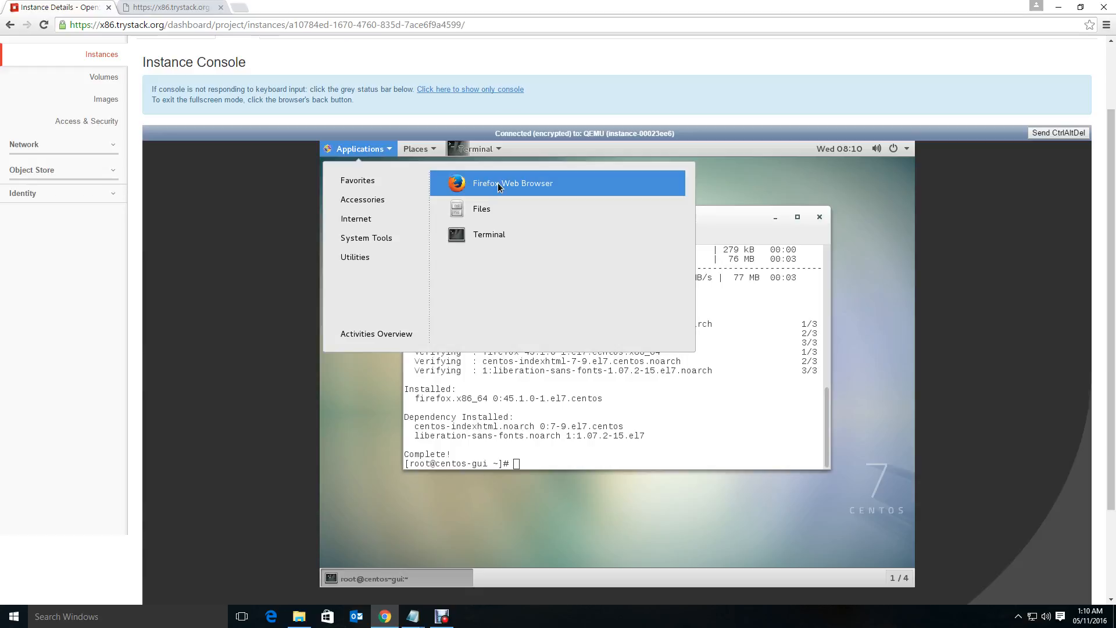
{"action": "left_click", "coordinate": [513, 184]}
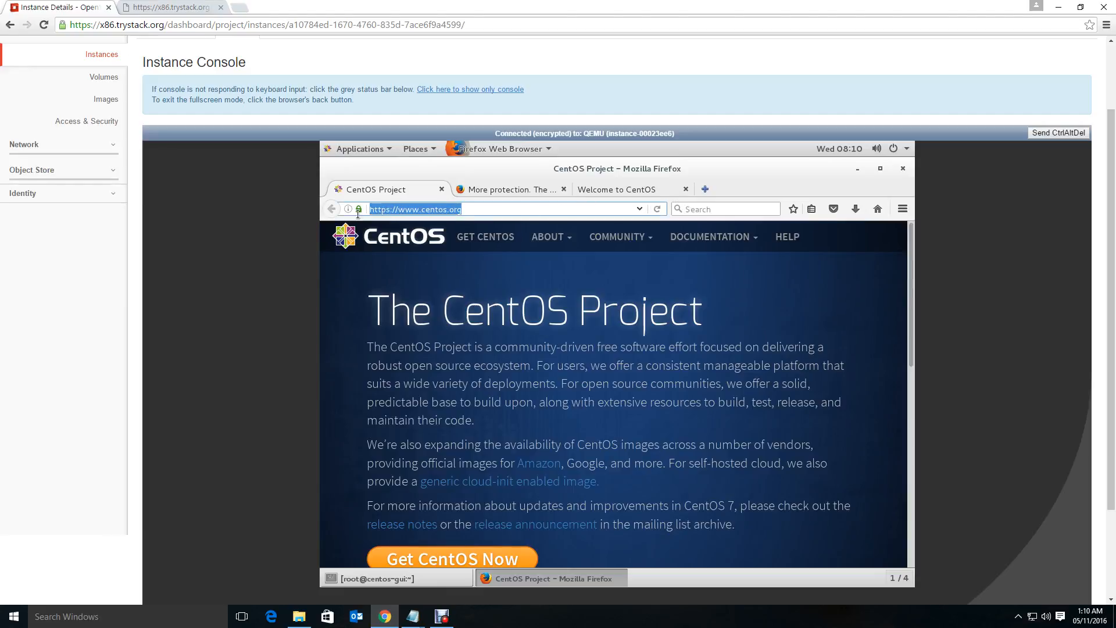
Browse trystack.org in Firefox, then close the browser window
{"action": "type", "text": "trystack.org"}
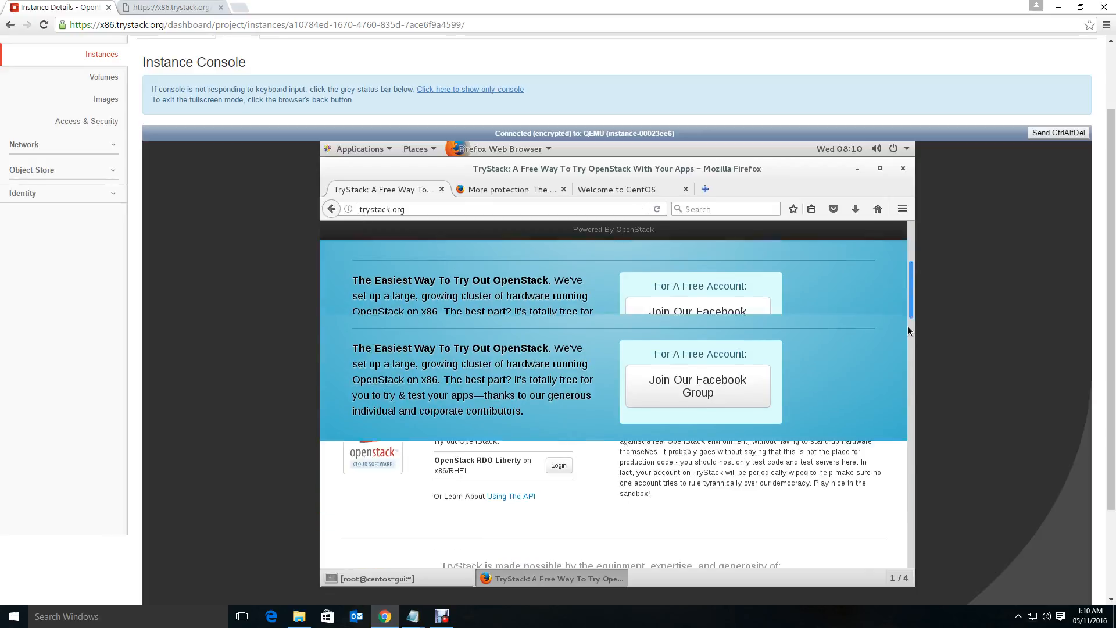
{"action": "scroll", "scroll_direction": "down", "scroll_amount": 3}
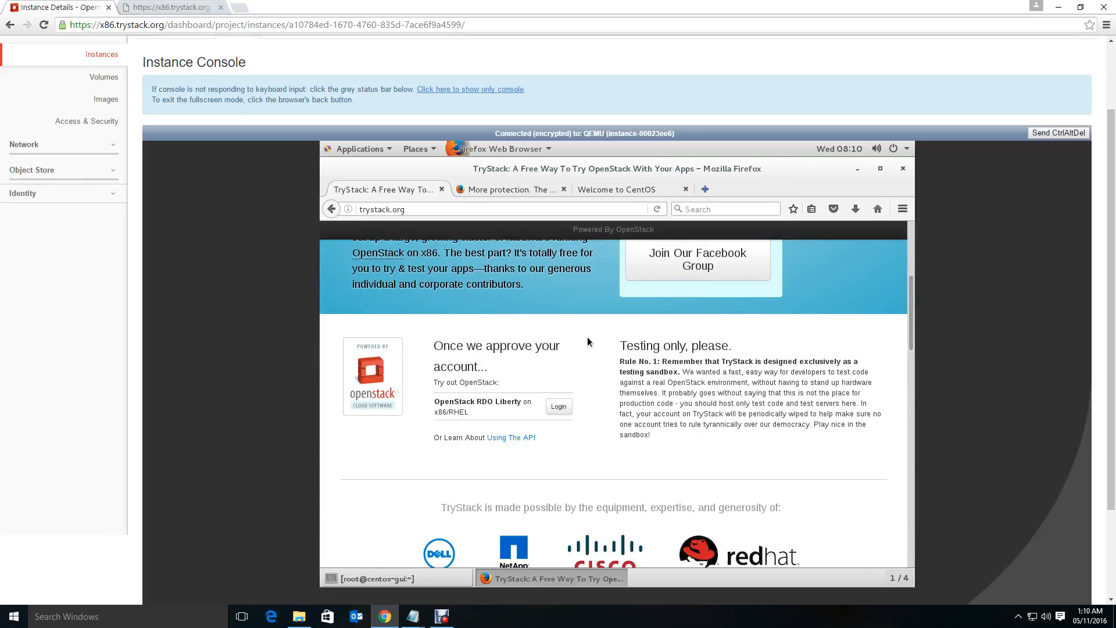
{"action": "scroll", "scroll_direction": "up", "scroll_amount": 3}
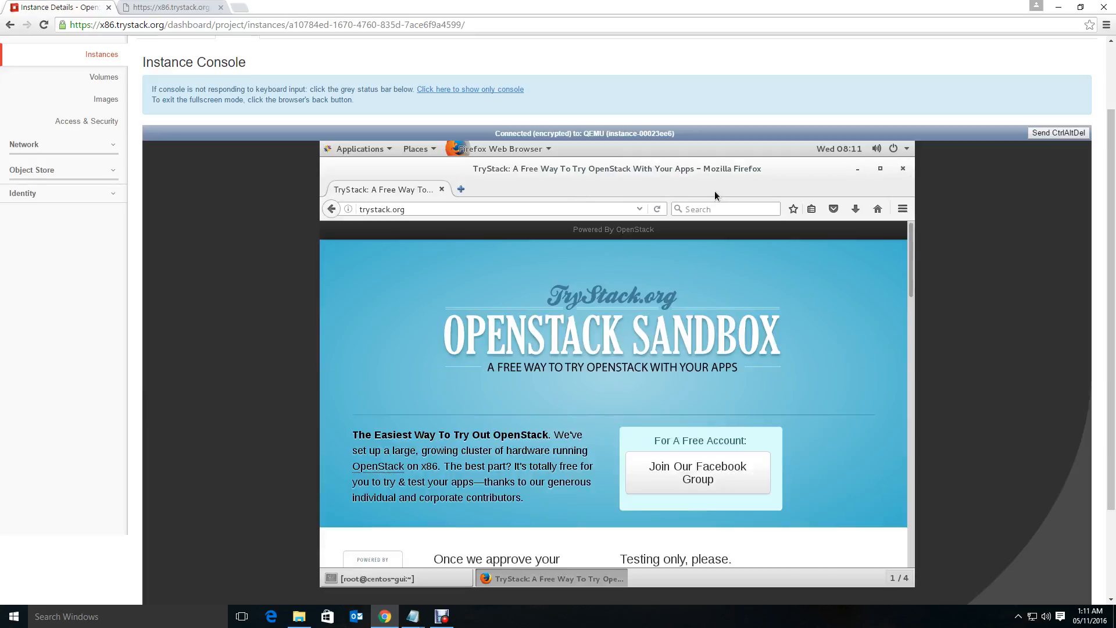
{"action": "left_click", "coordinate": [902, 168]}
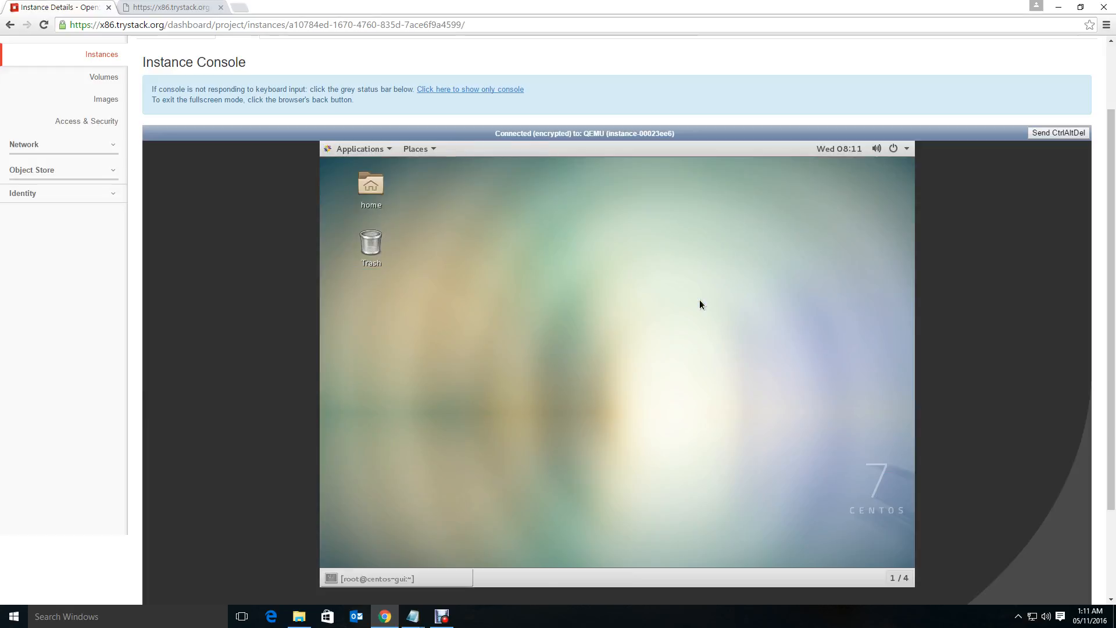
{"action": "mouse_move", "coordinate": [648, 356]}
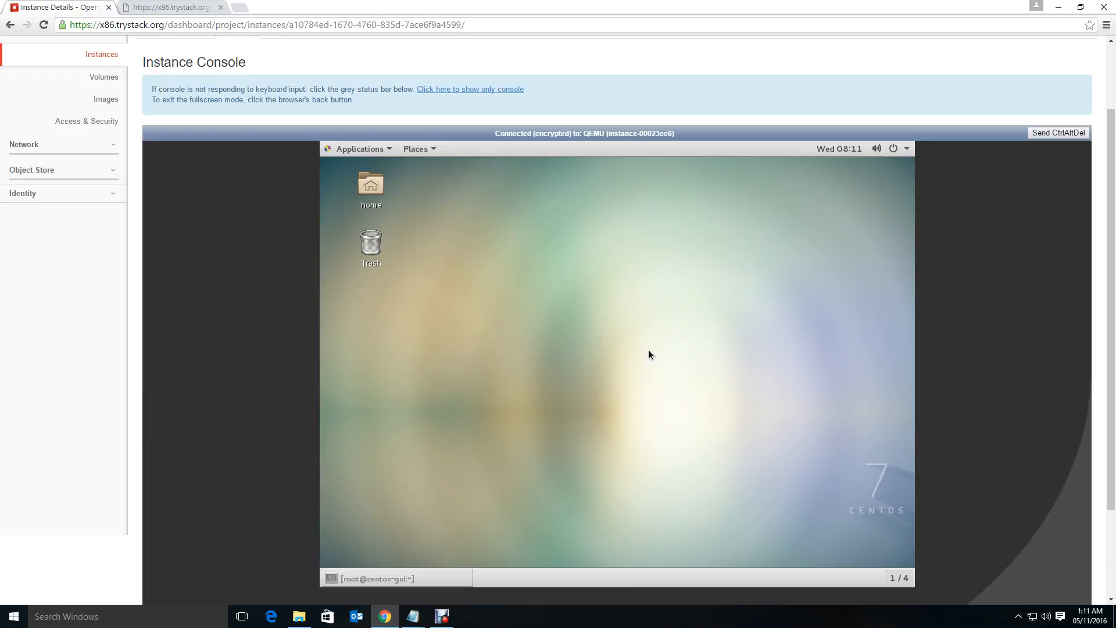
{"action": "mouse_move", "coordinate": [320, 203]}
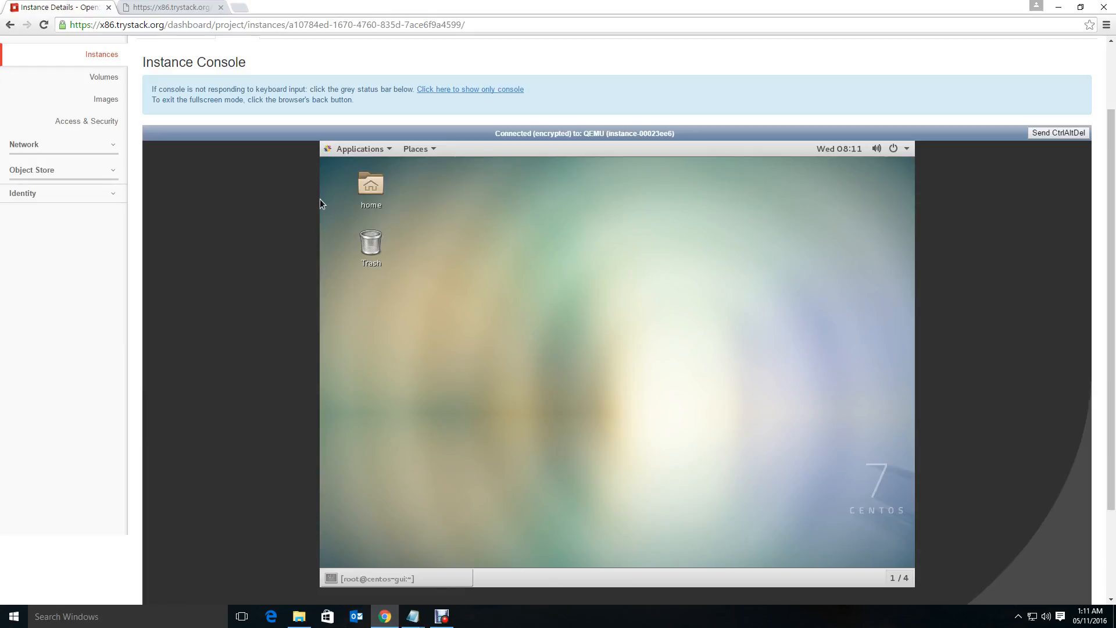